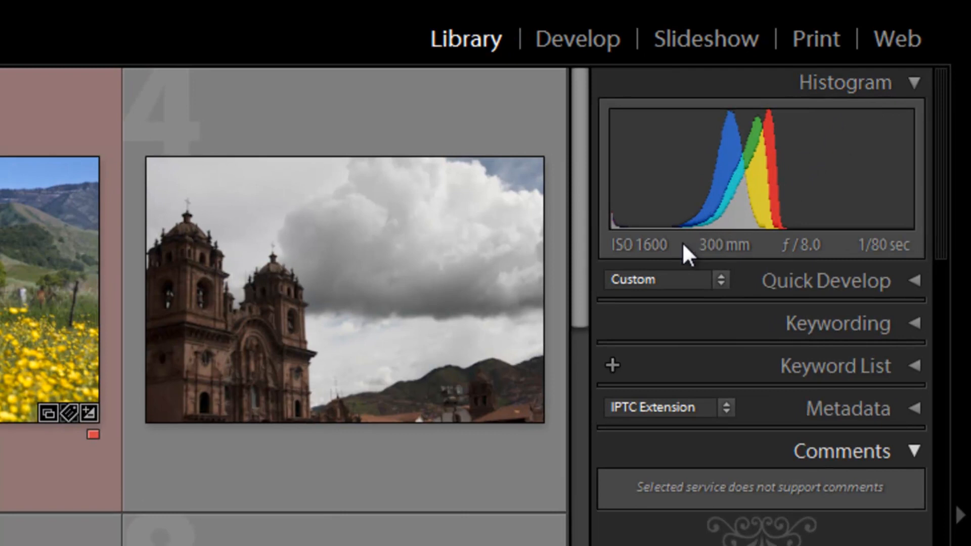
mouse_move(734, 210)
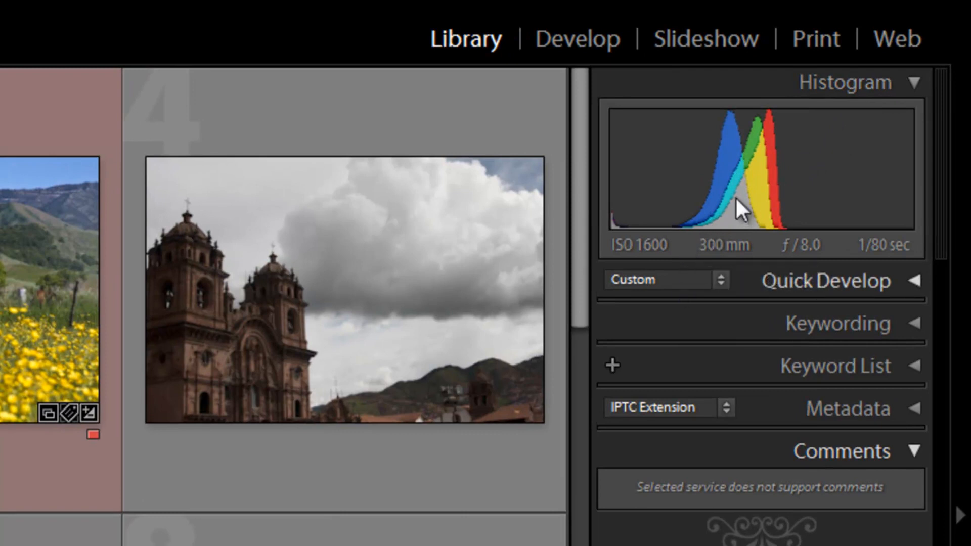
mouse_move(625, 316)
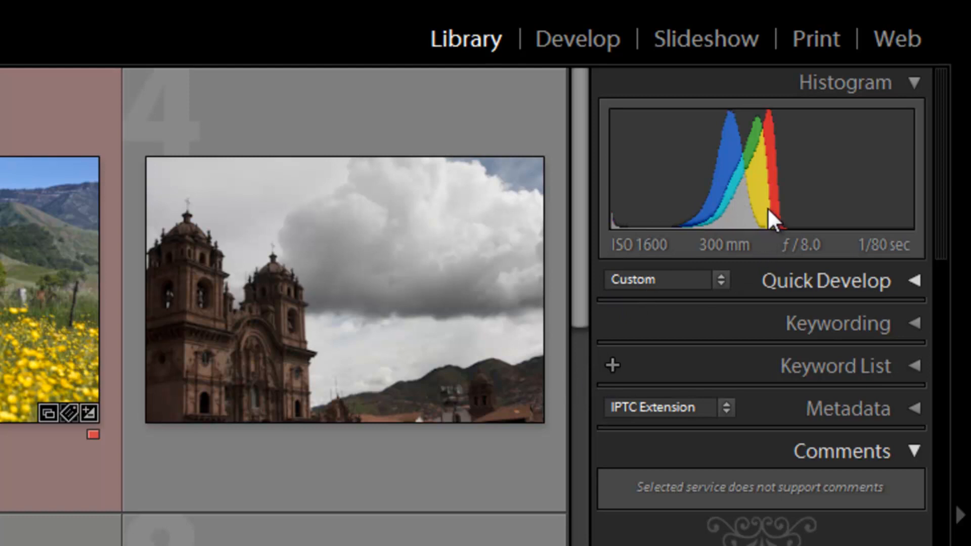
mouse_move(784, 186)
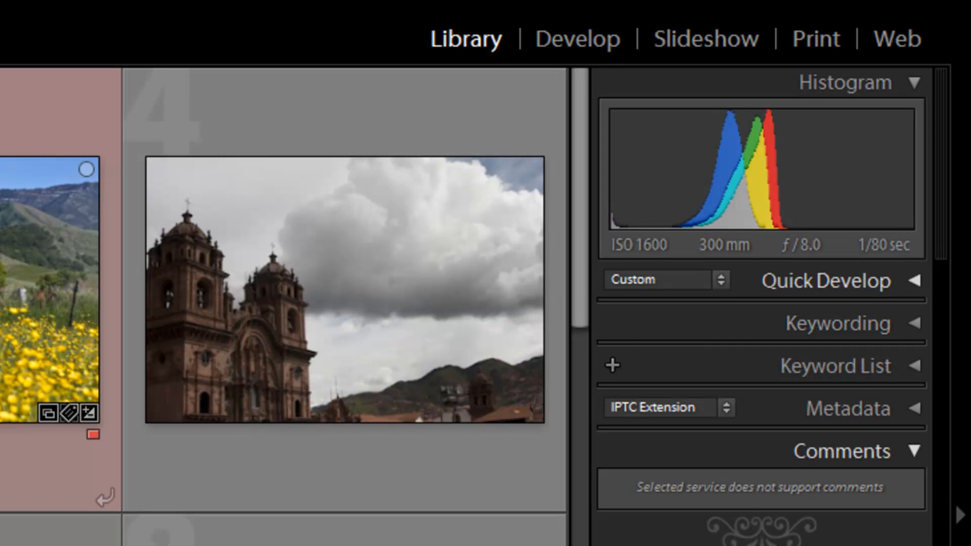
mouse_move(106, 397)
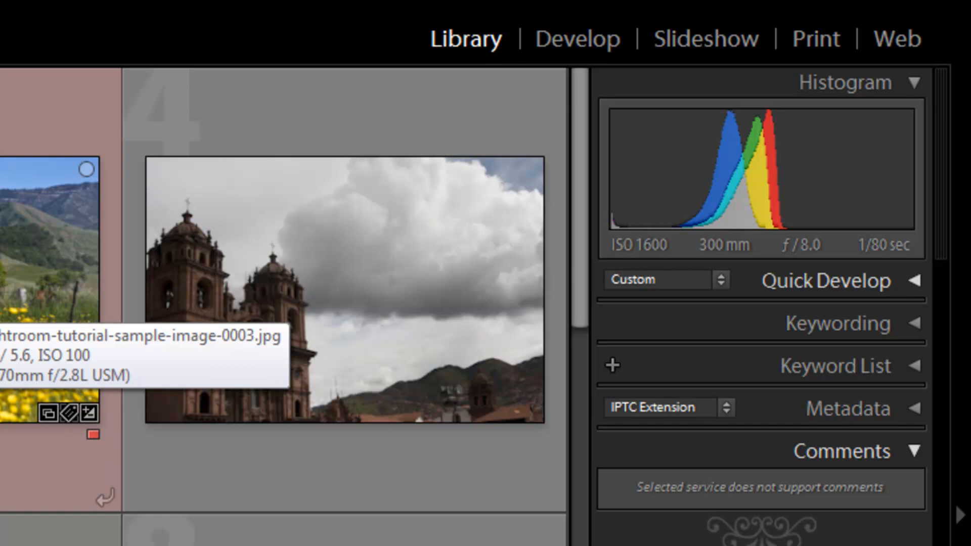
mouse_move(646, 270)
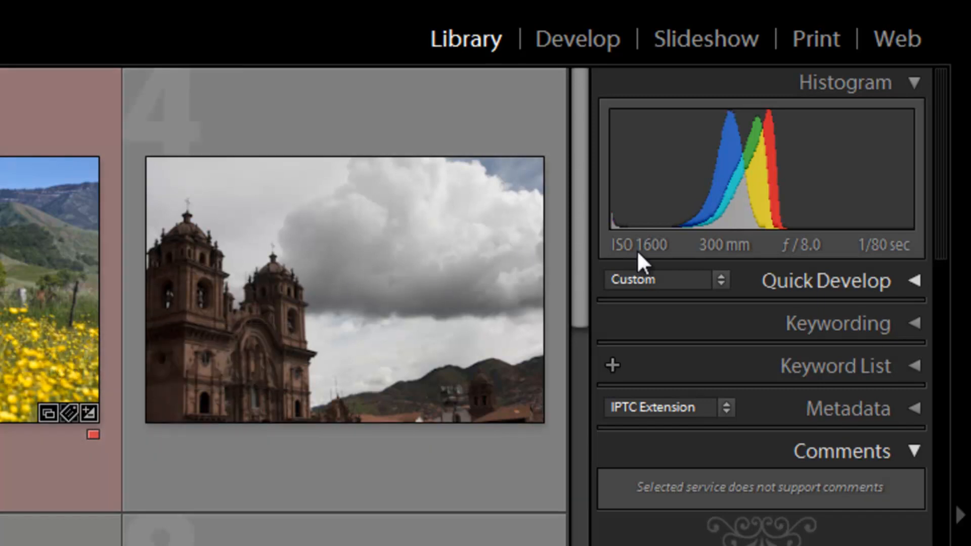
mouse_move(619, 276)
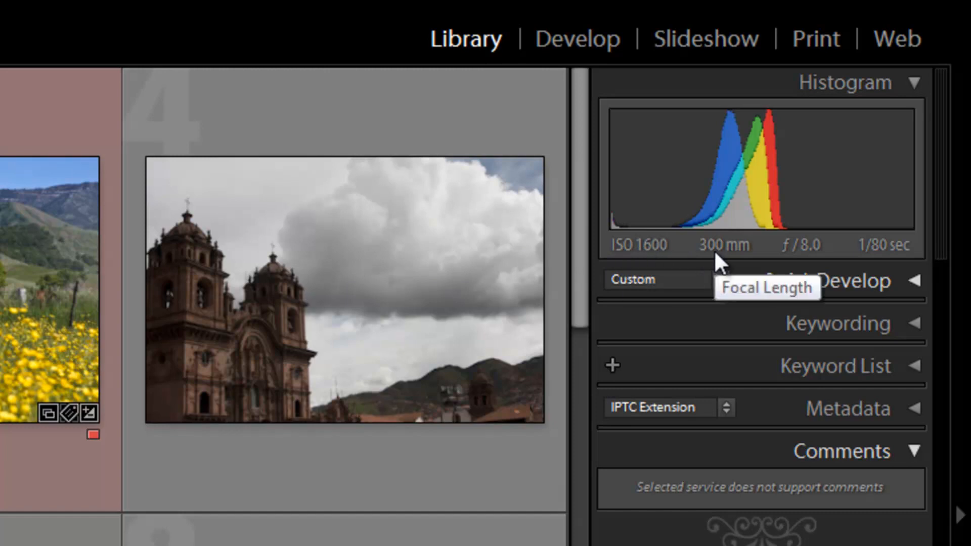
mouse_move(773, 273)
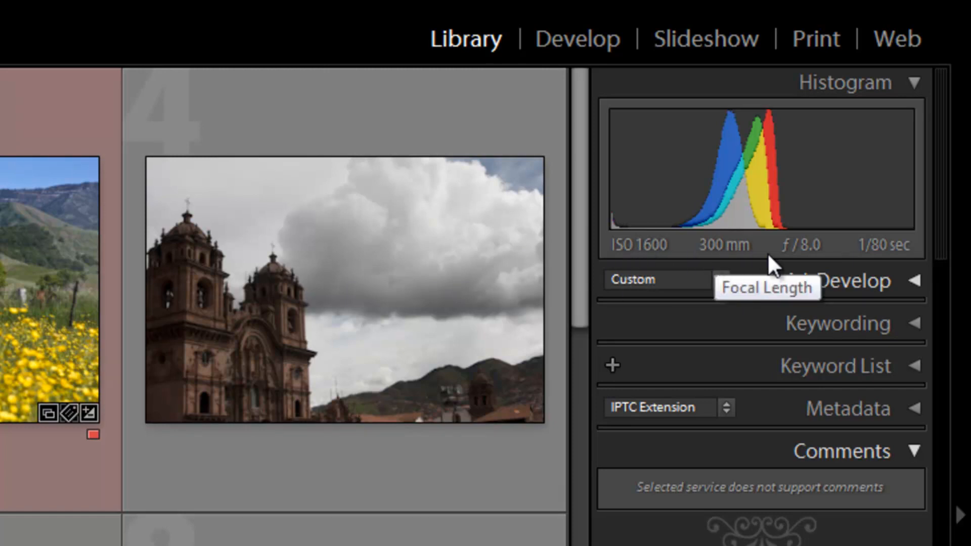
mouse_move(873, 273)
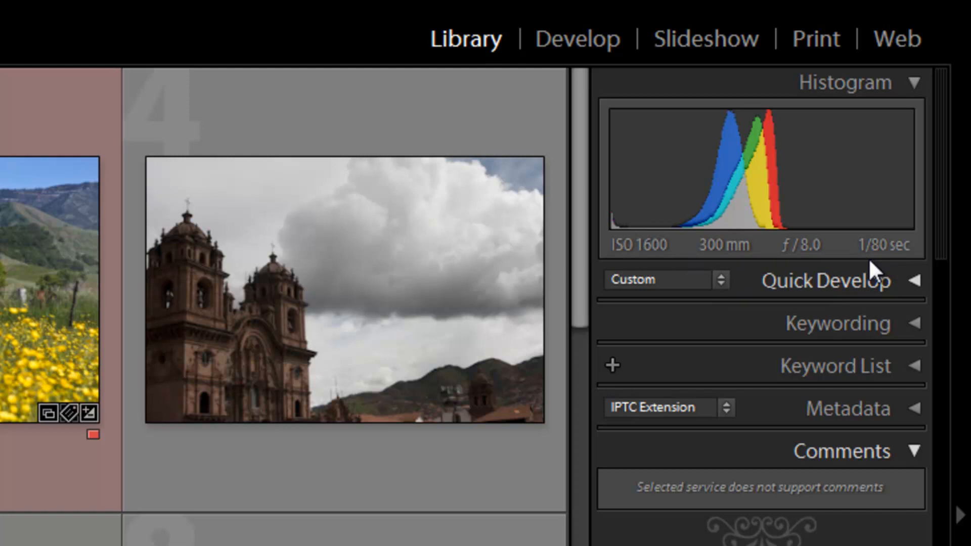
- Collapse the Histogram panel so the church photo's histogram is hidden
click(912, 82)
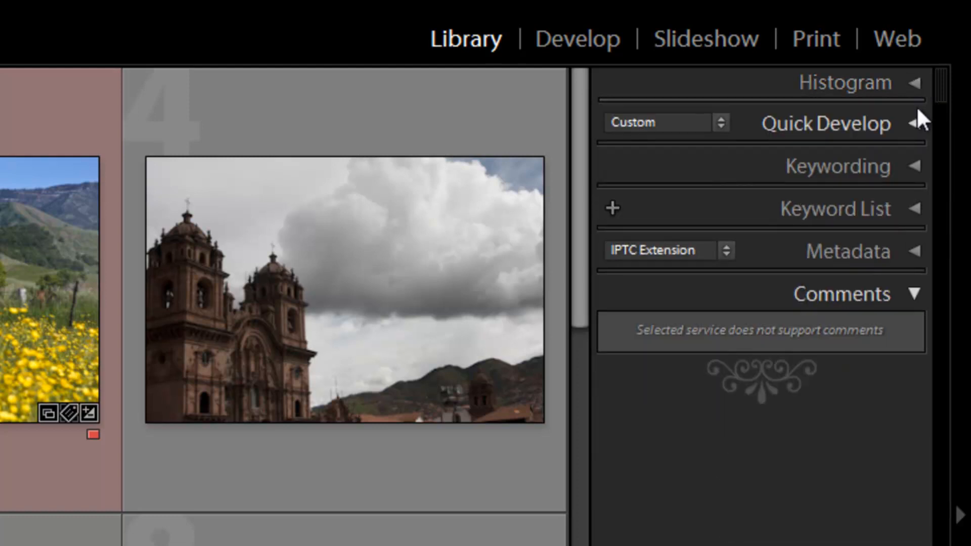
- Expand Quick Develop, view the bird photo in Loupe, then return to the grid
click(912, 123)
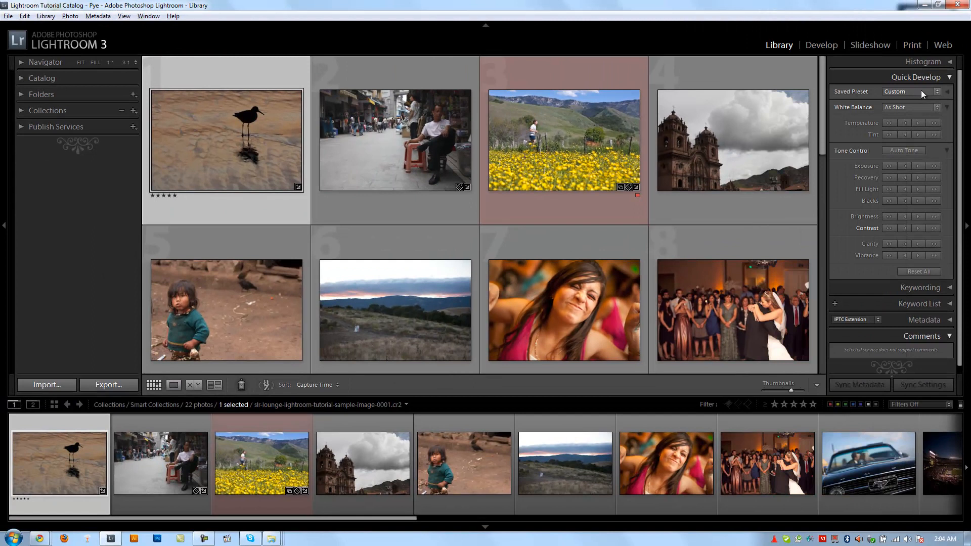
click(936, 91)
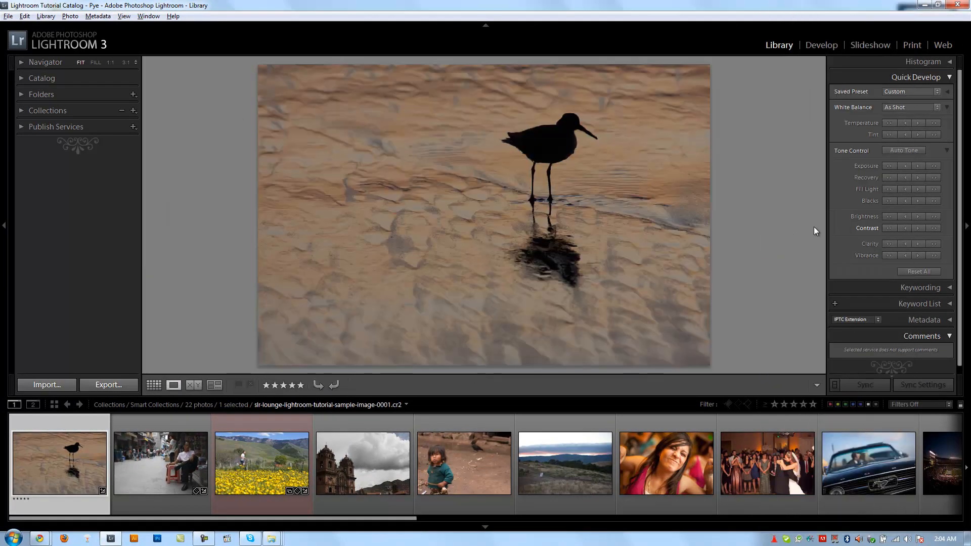
click(154, 384)
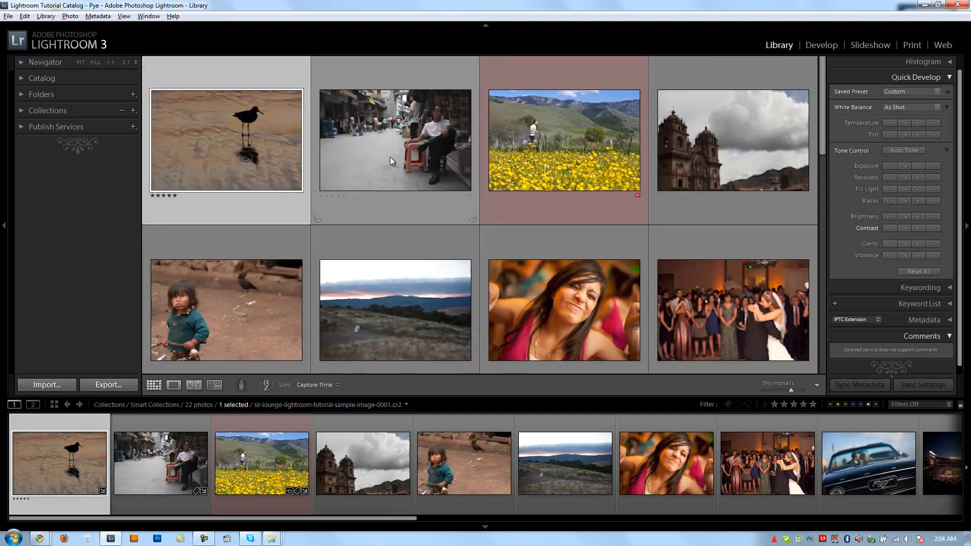
mouse_move(261, 141)
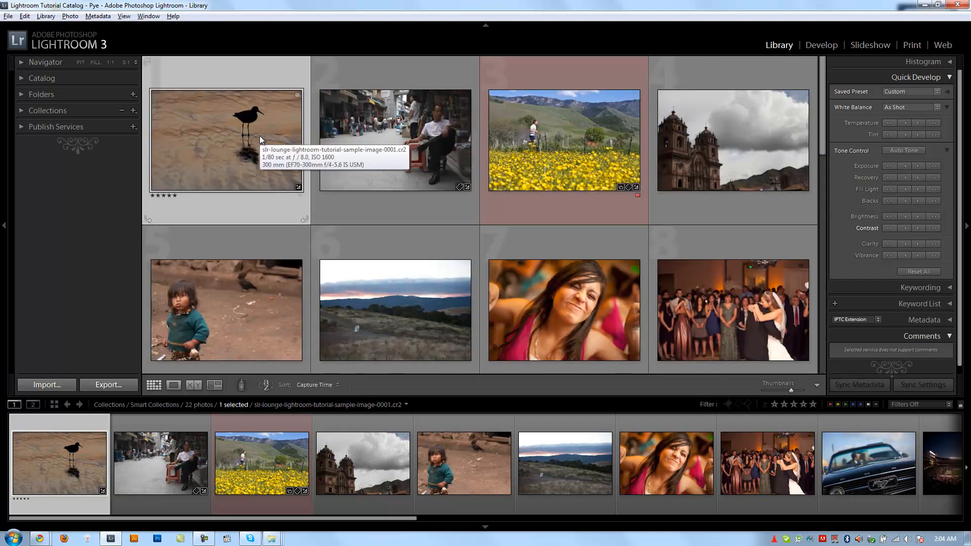
- View the bird photo alone and try B&W Creative, Creamtone and green-filter presets
click(174, 384)
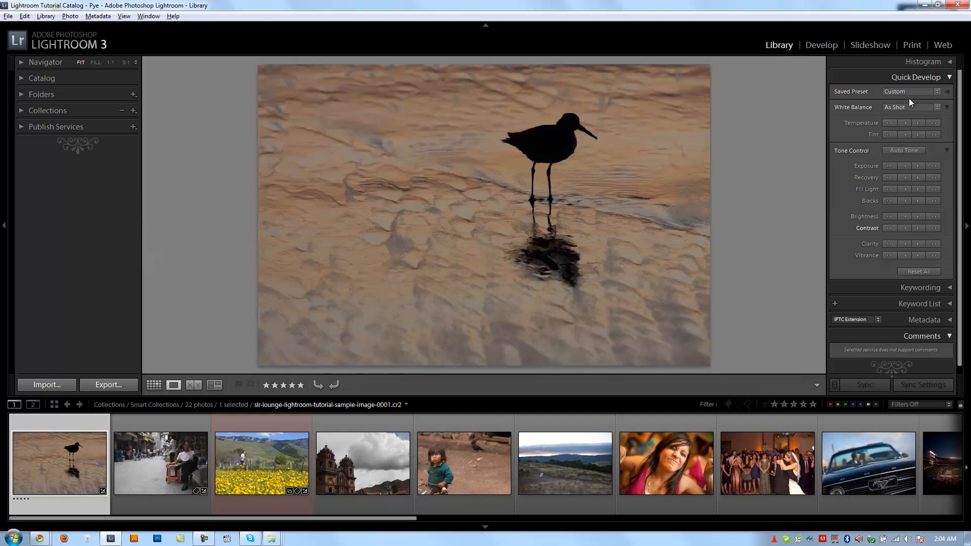
click(910, 91)
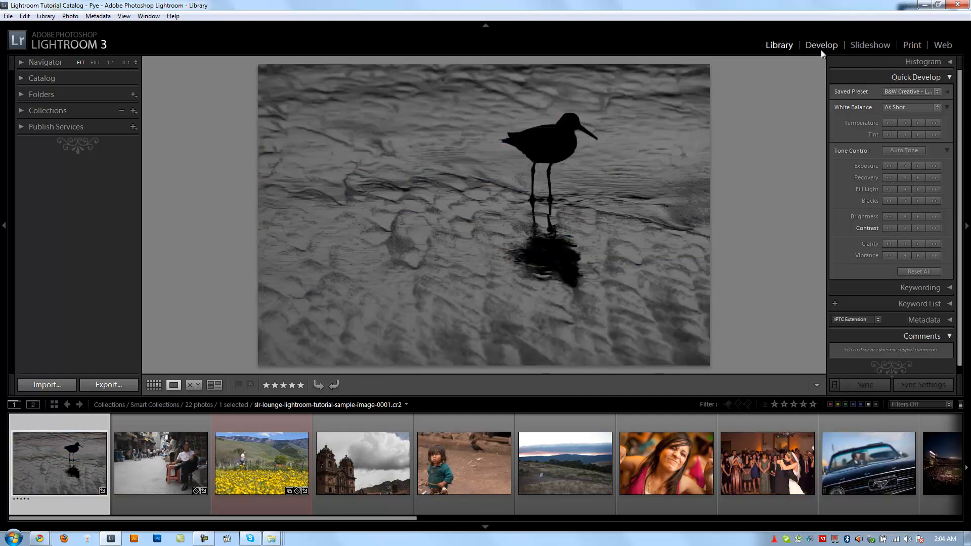
click(910, 91)
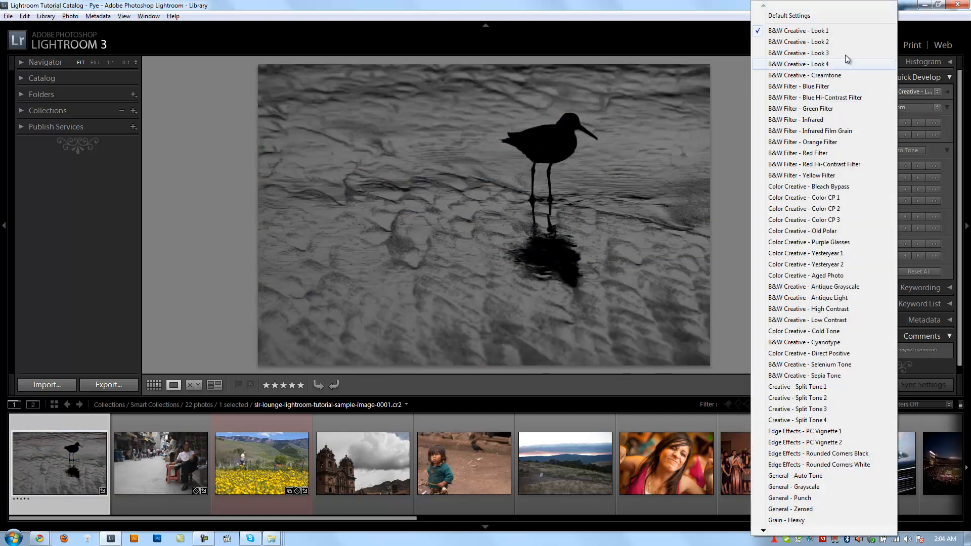
click(799, 41)
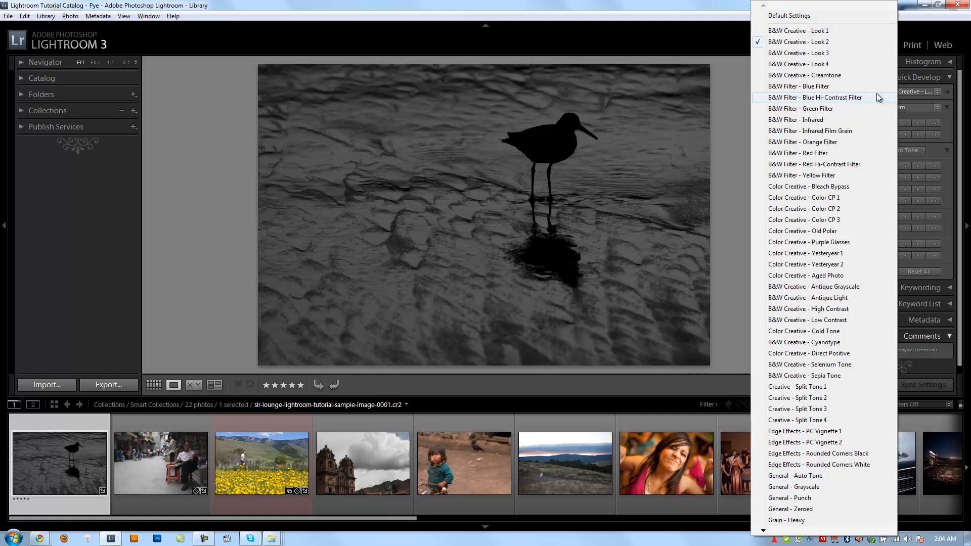
click(804, 75)
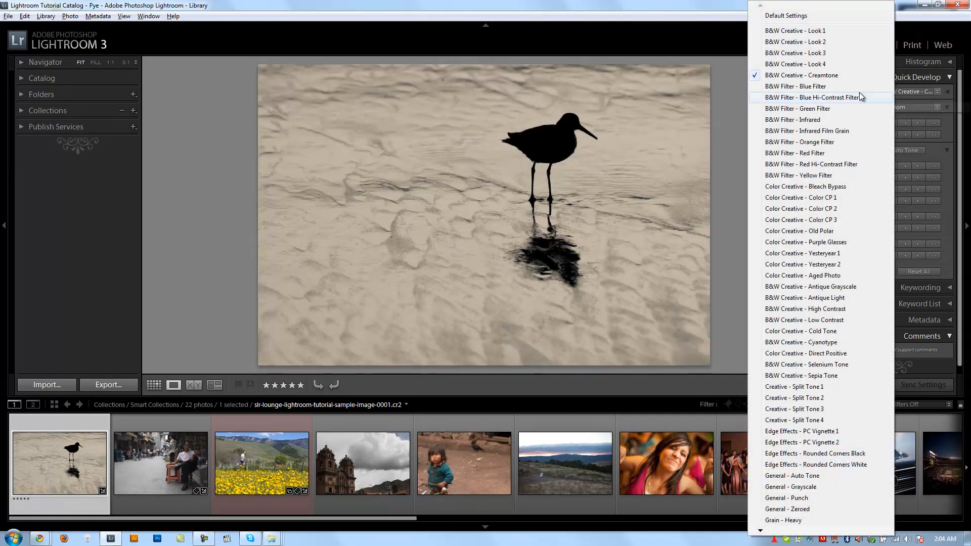
click(796, 108)
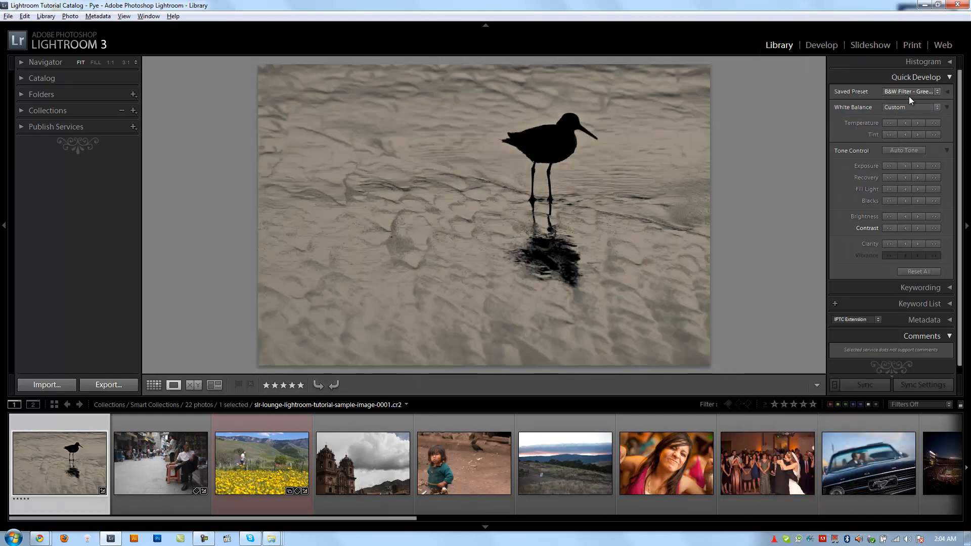
- Try Bleach Bypass, then settle on a red-toned Color Creative preset
click(910, 91)
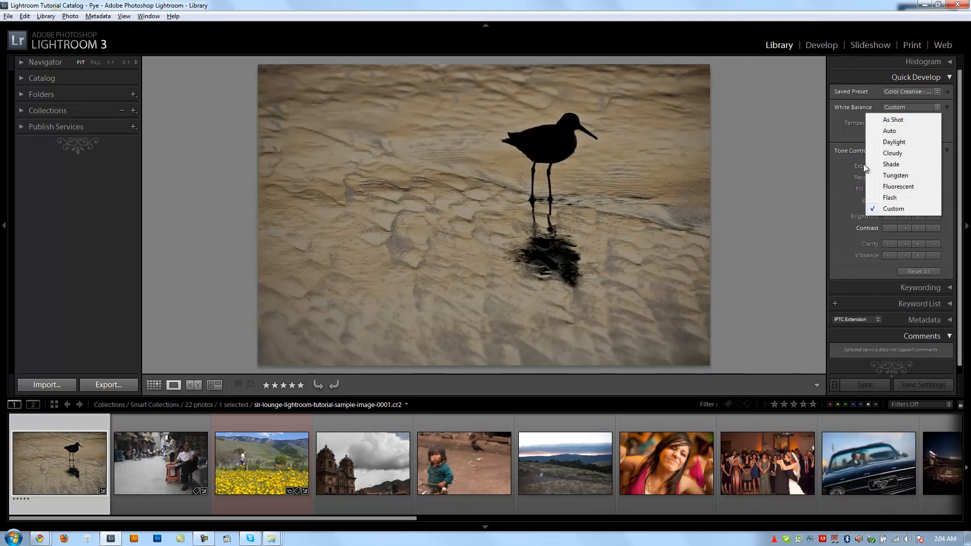
click(920, 91)
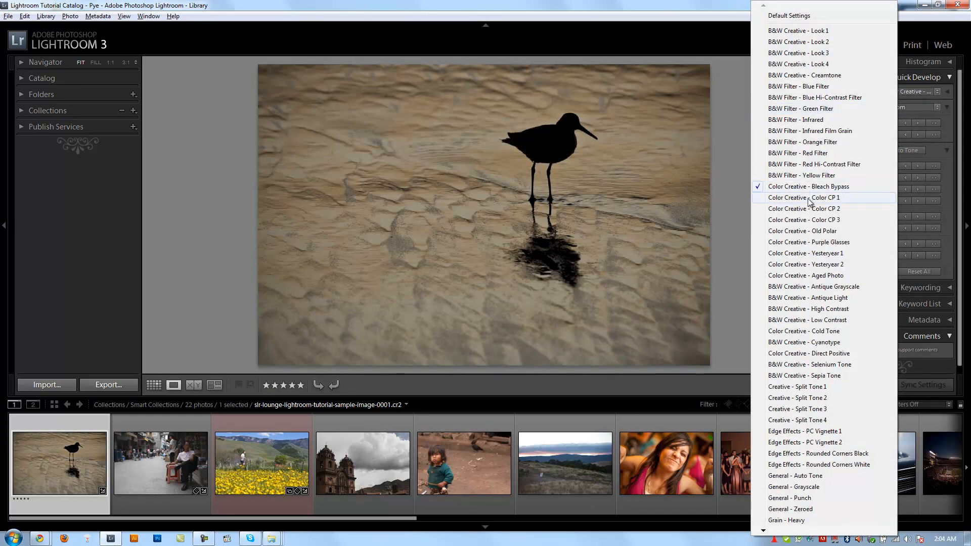
mouse_move(803, 231)
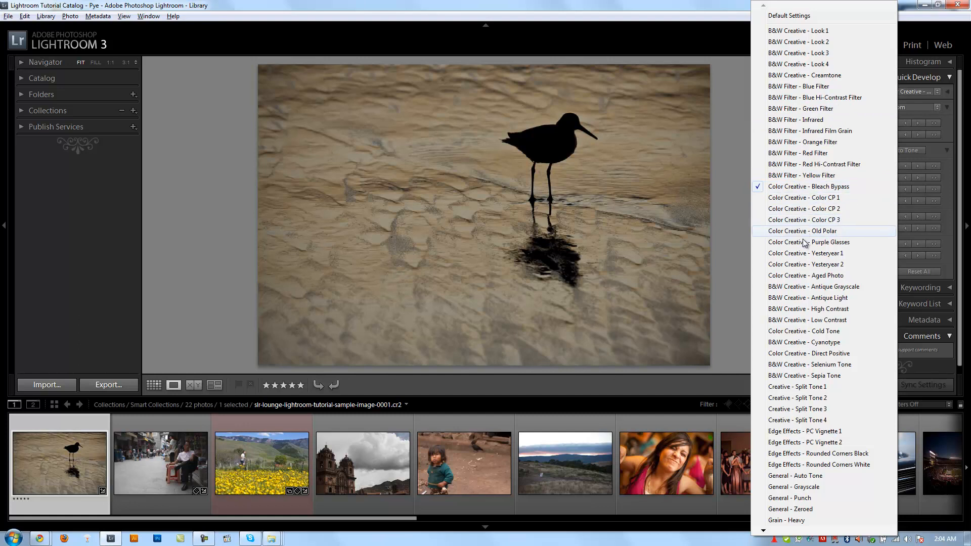
click(802, 230)
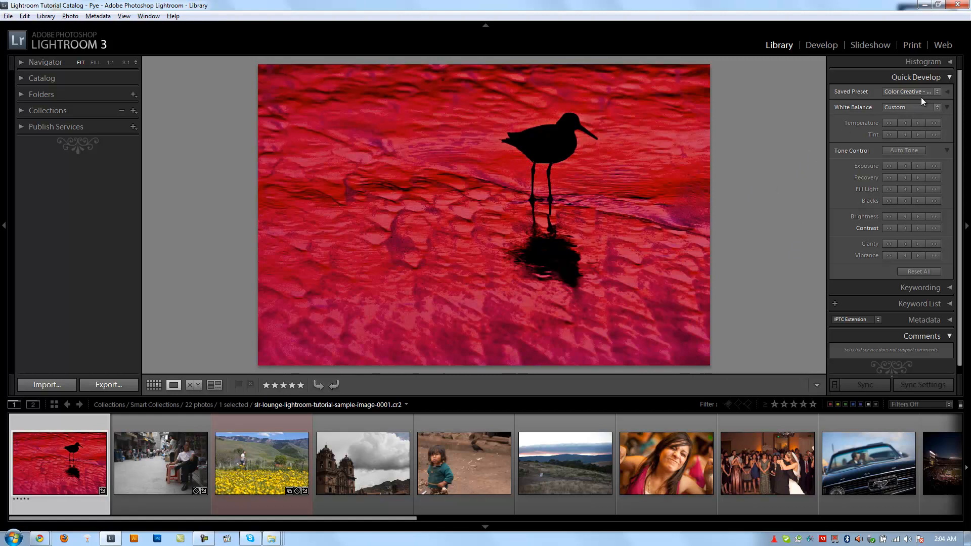
click(930, 91)
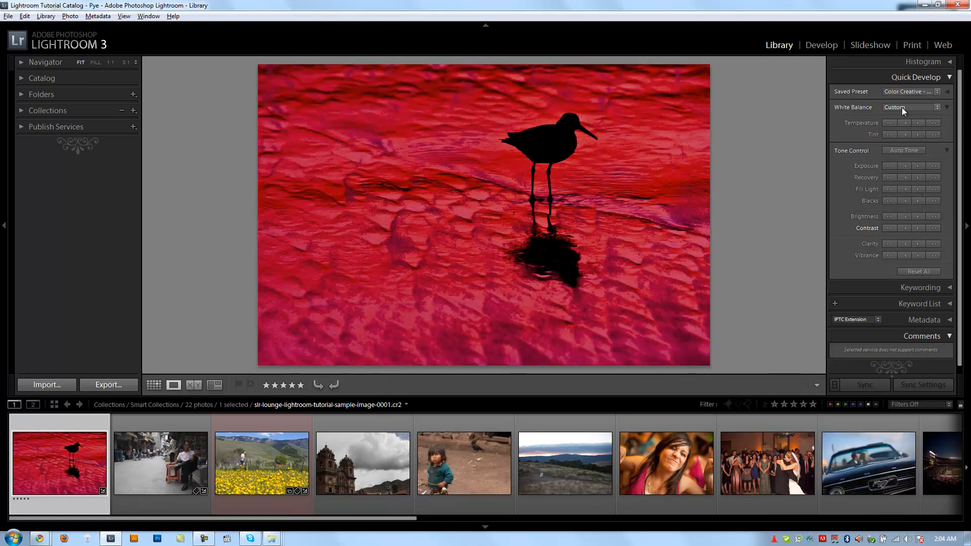
- Set the bird photo's white balance from Cloudy back to As Shot
click(910, 107)
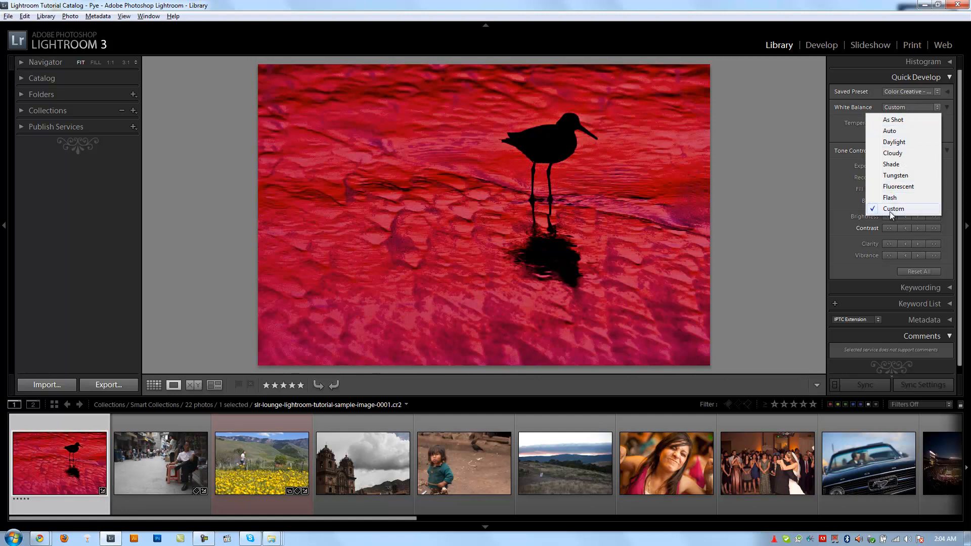
mouse_move(912, 125)
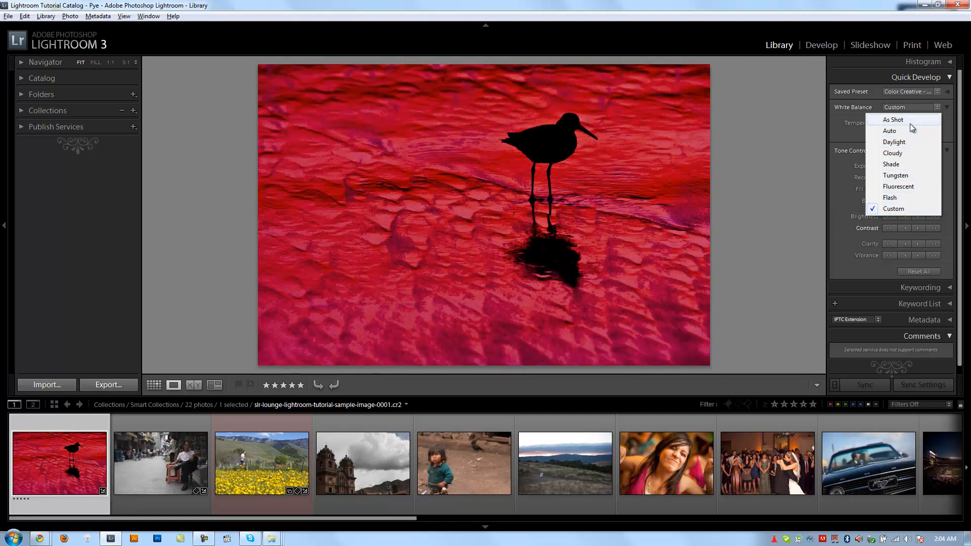
mouse_move(901, 141)
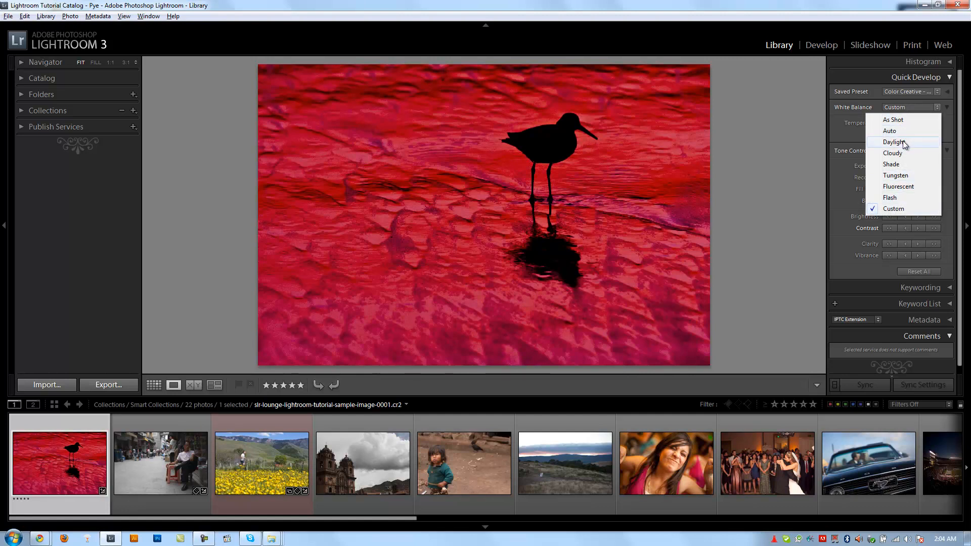
mouse_move(894, 151)
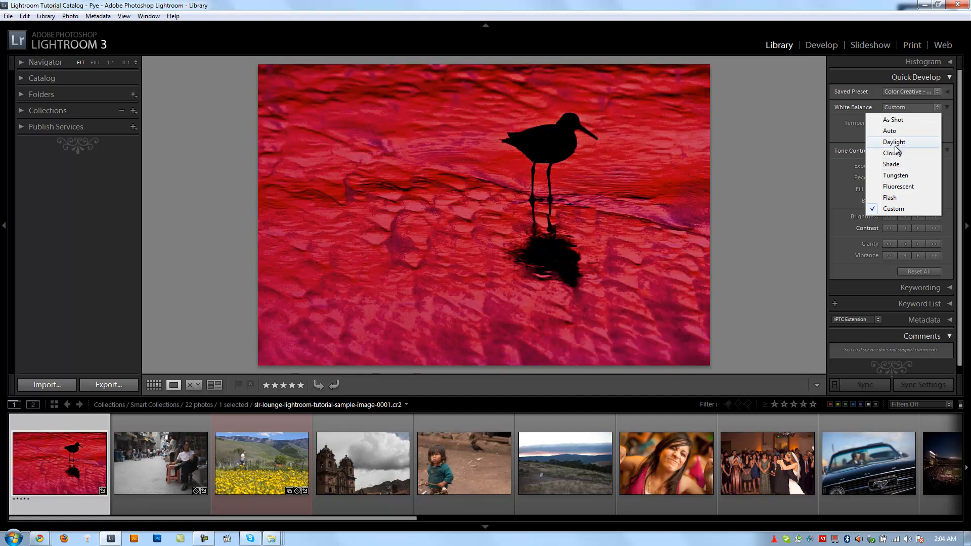
mouse_move(893, 153)
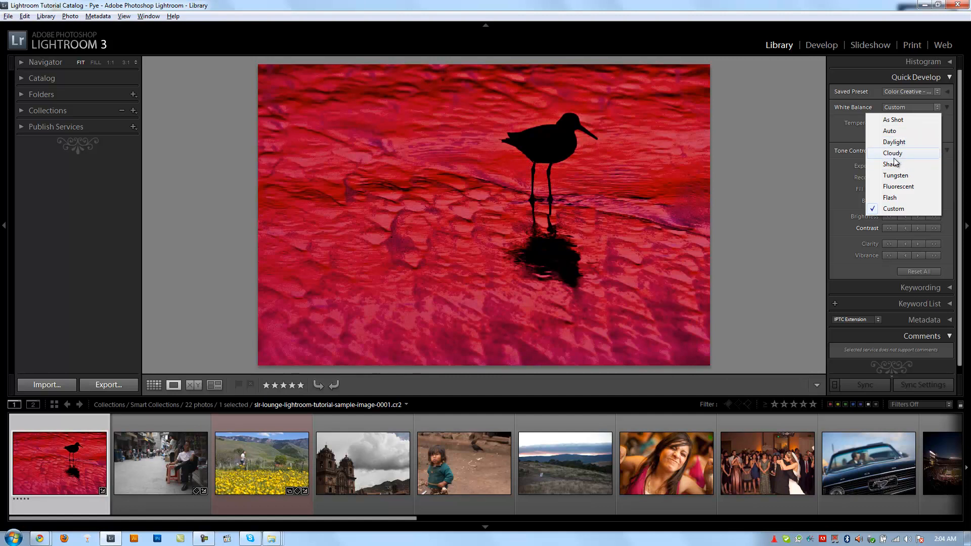
click(892, 153)
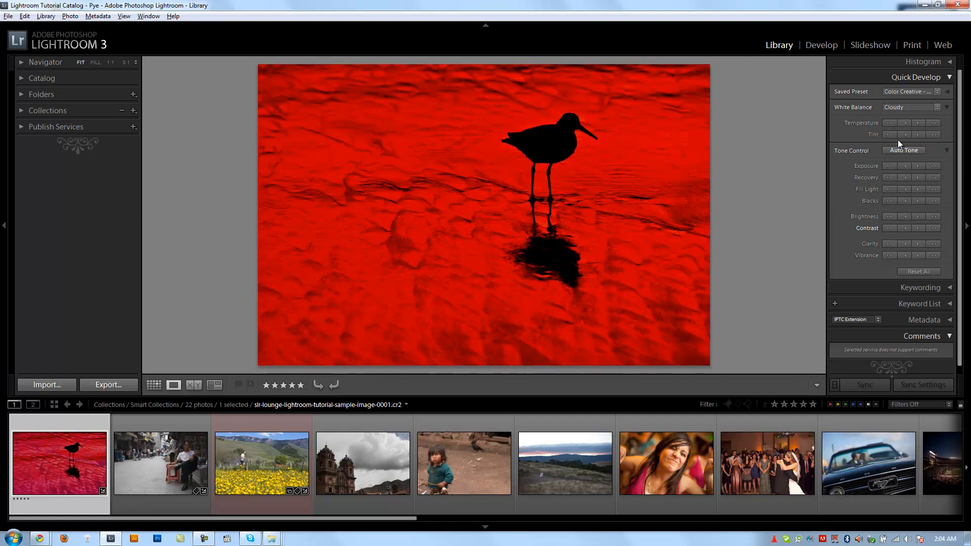
click(910, 107)
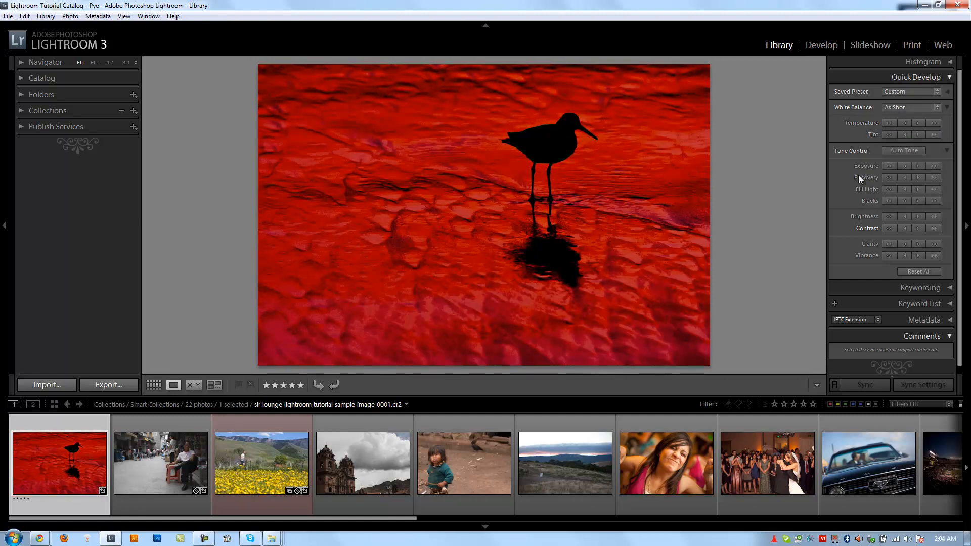
mouse_move(886, 130)
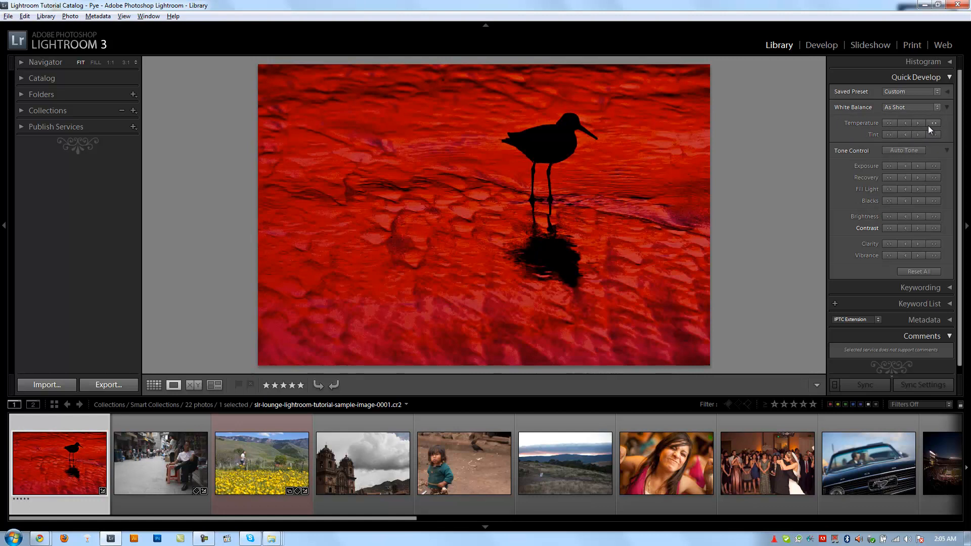
mouse_move(907, 122)
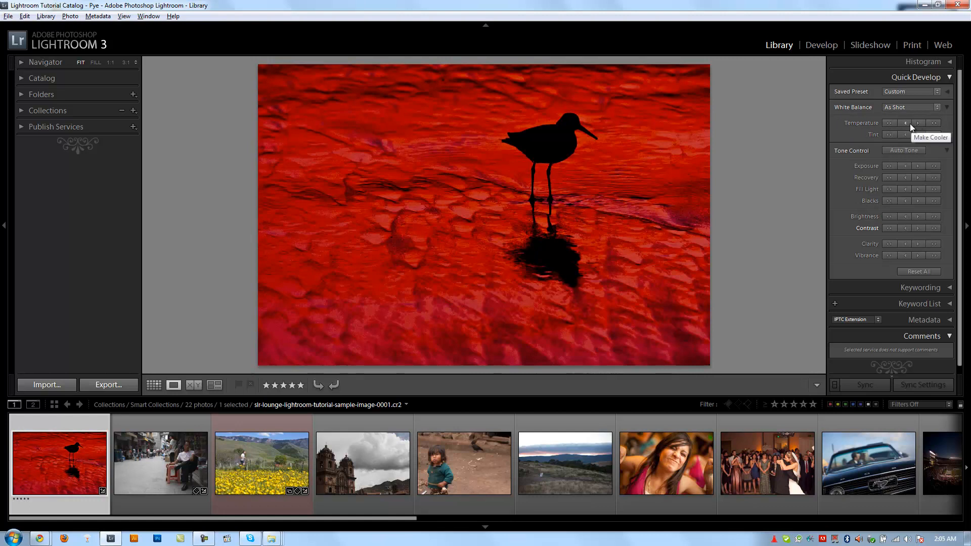
mouse_move(942, 129)
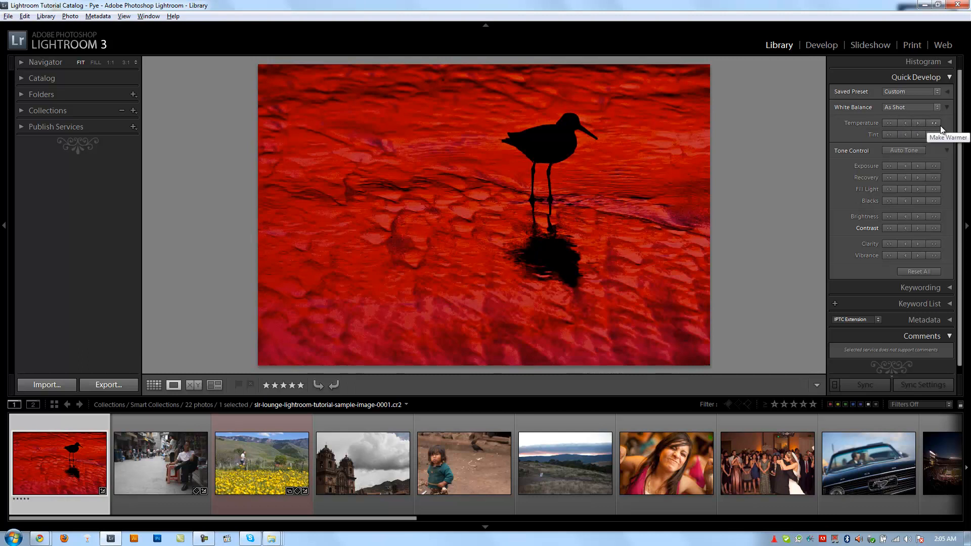
mouse_move(899, 131)
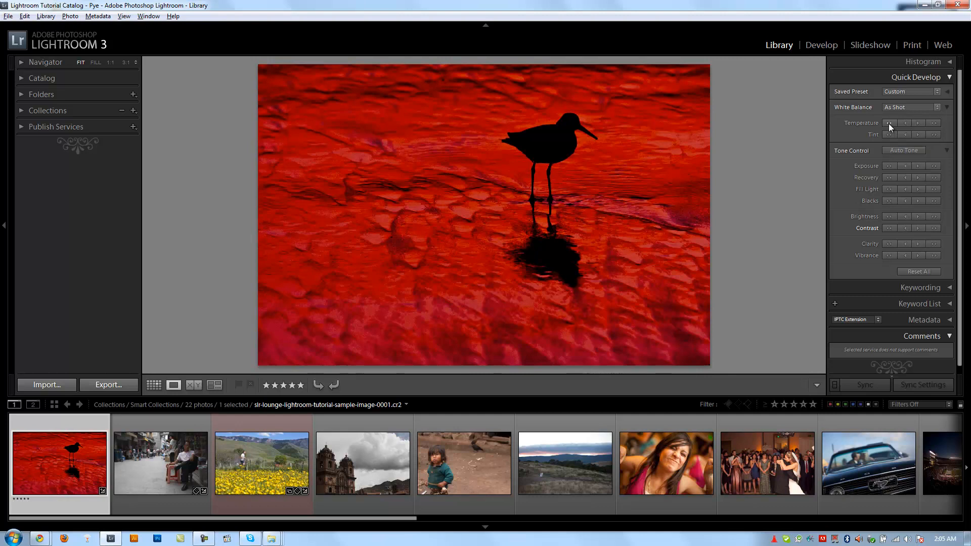
mouse_move(905, 122)
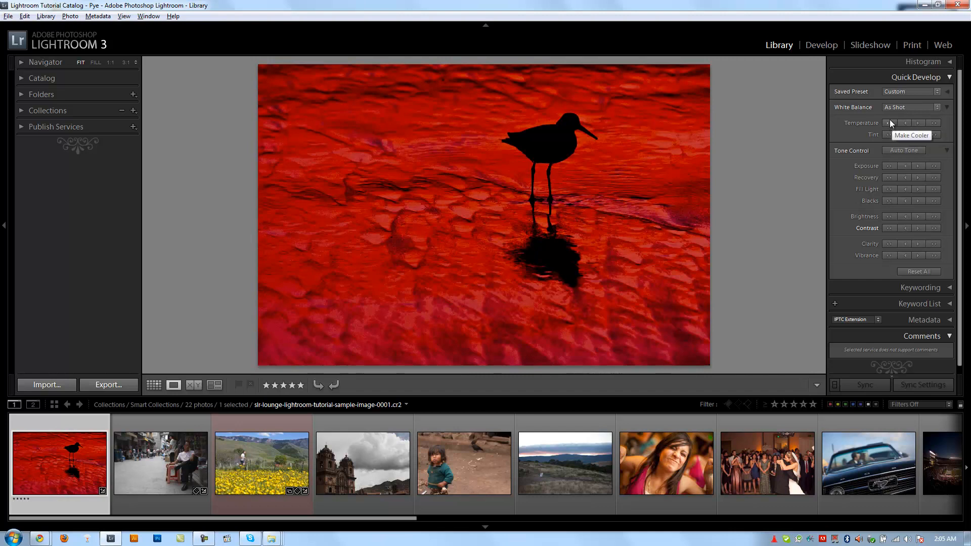
mouse_move(901, 135)
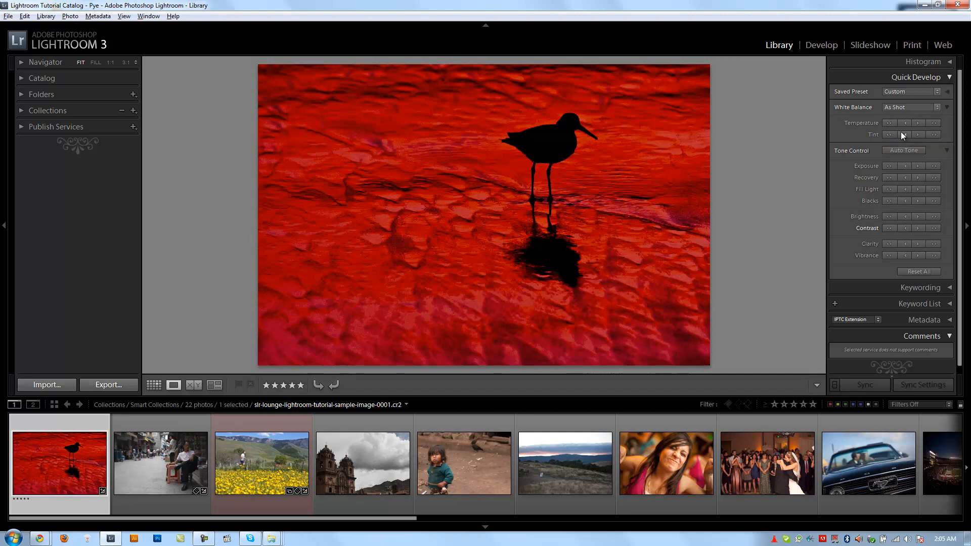
mouse_move(905, 122)
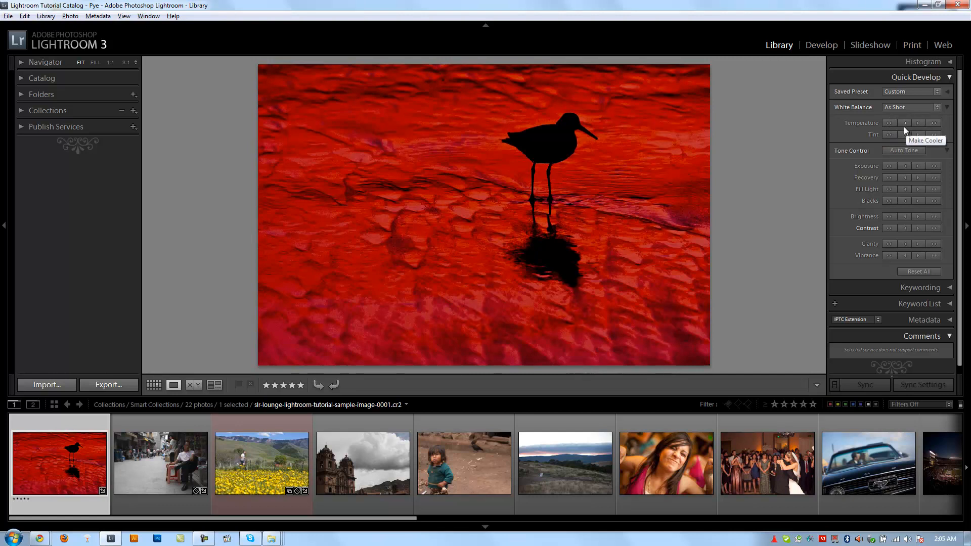
mouse_move(889, 131)
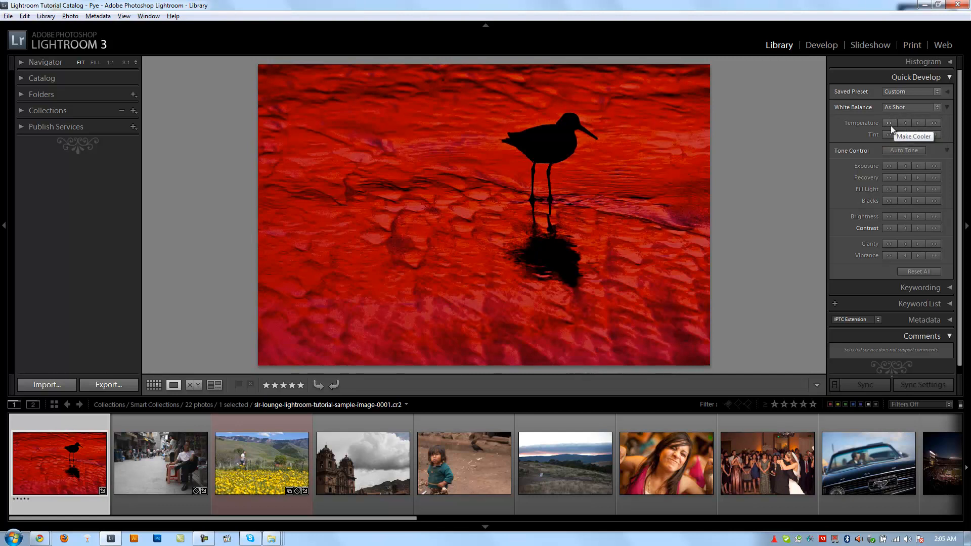
- Nudge the bird photo's colour temperature with the Make Cooler button
click(888, 123)
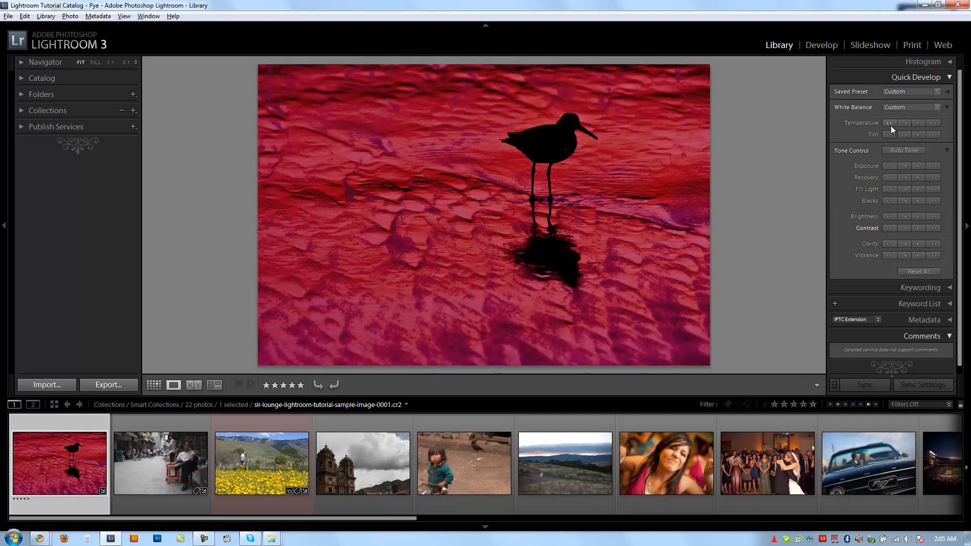
mouse_move(896, 123)
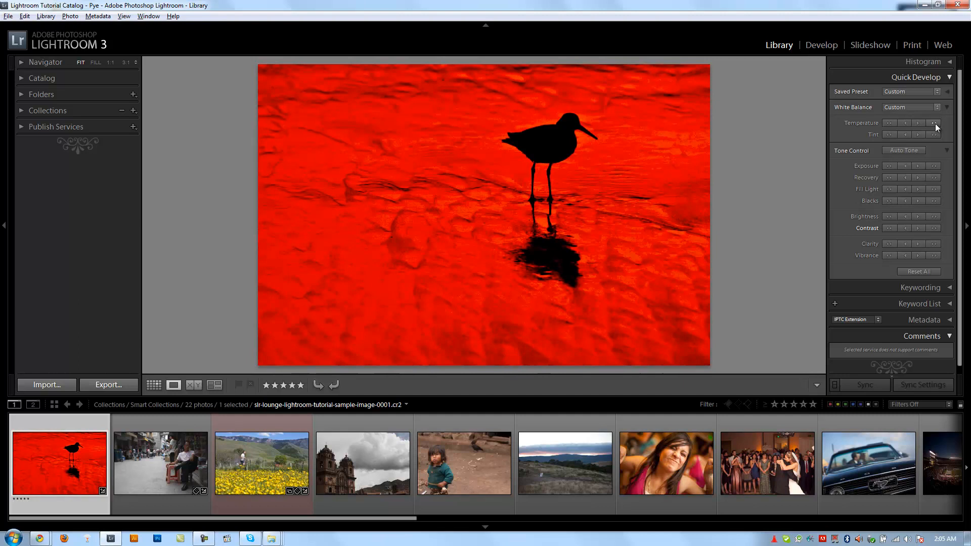
mouse_move(915, 115)
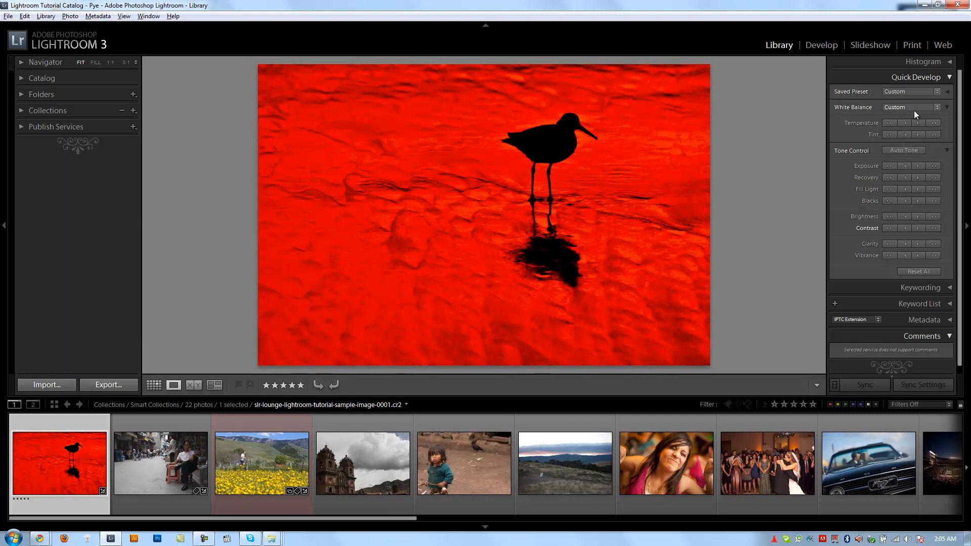
mouse_move(918, 165)
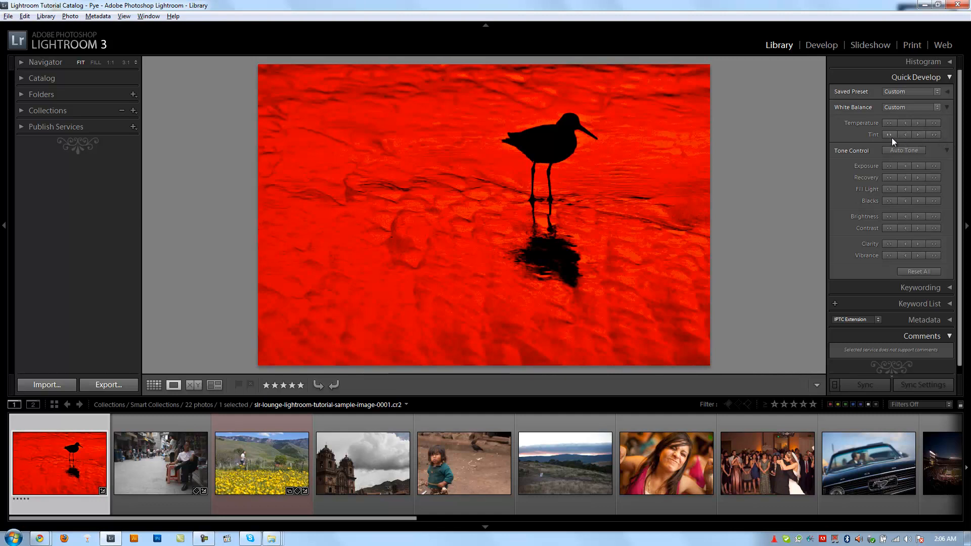
mouse_move(888, 135)
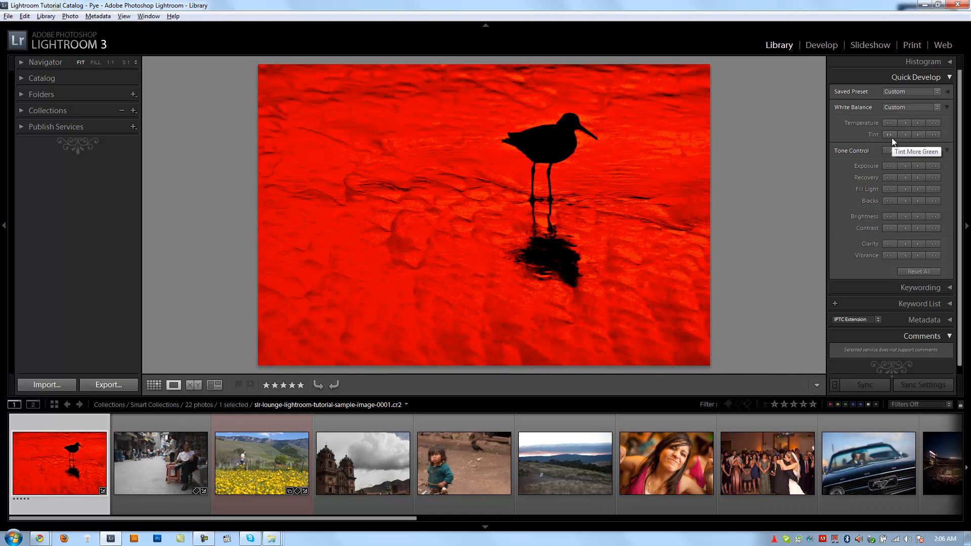
mouse_move(934, 136)
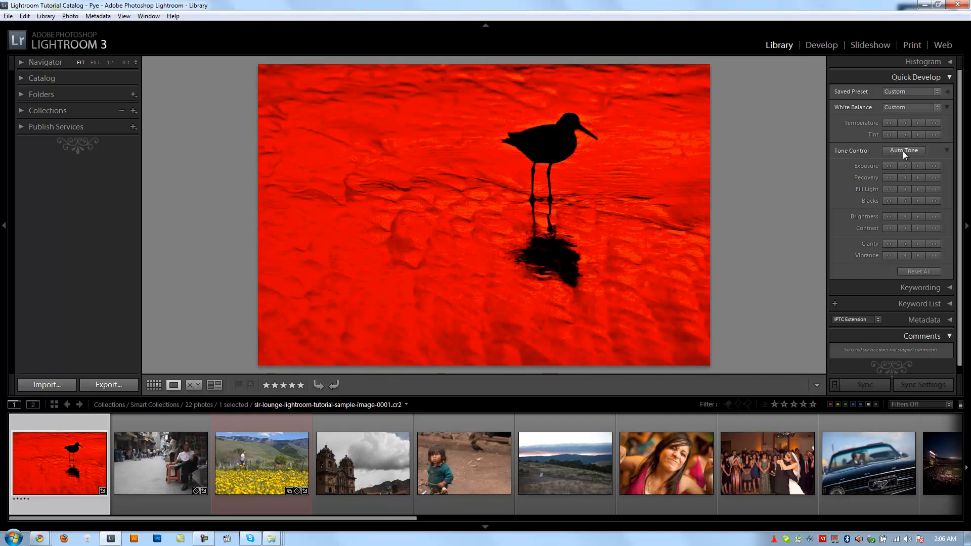
mouse_move(901, 157)
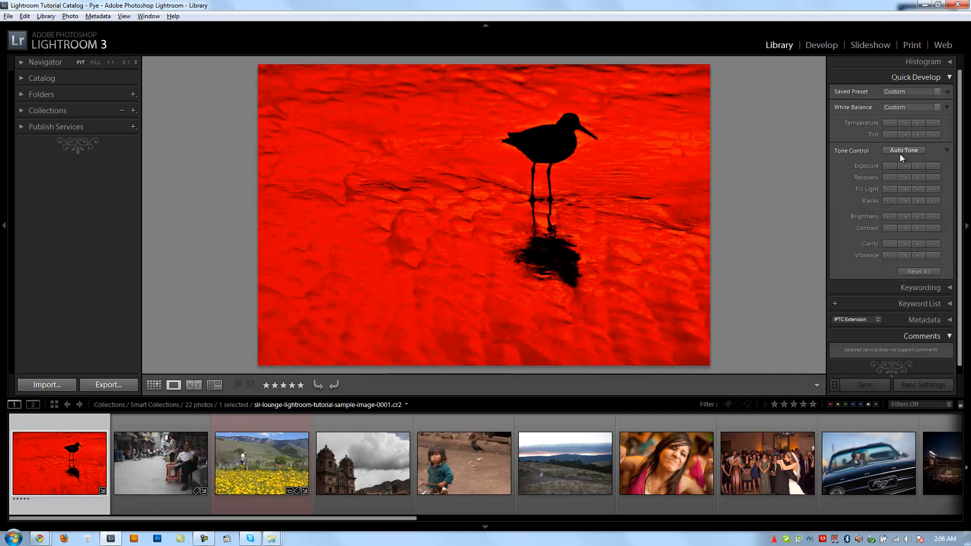
mouse_move(905, 156)
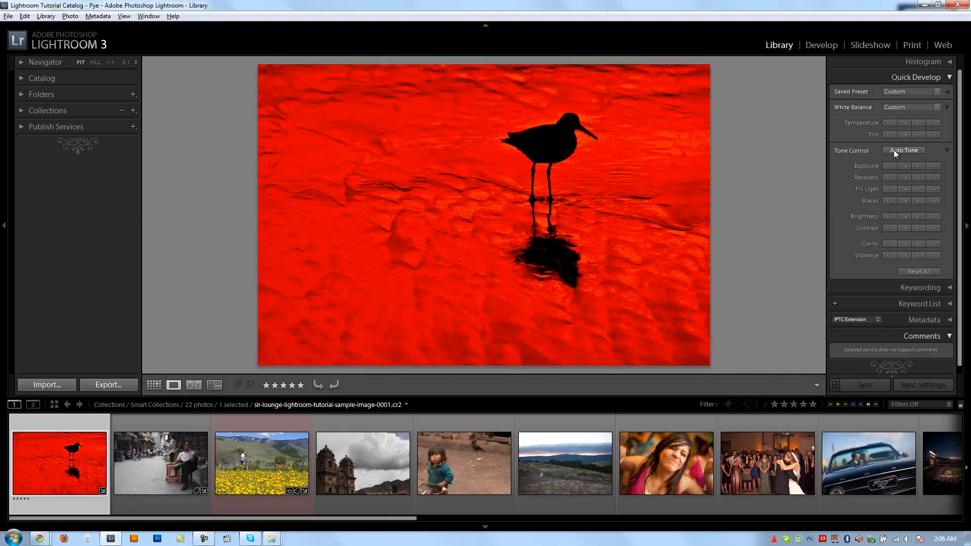
- Apply Auto Tone to the bird photo, then Reset All back to default settings
click(903, 150)
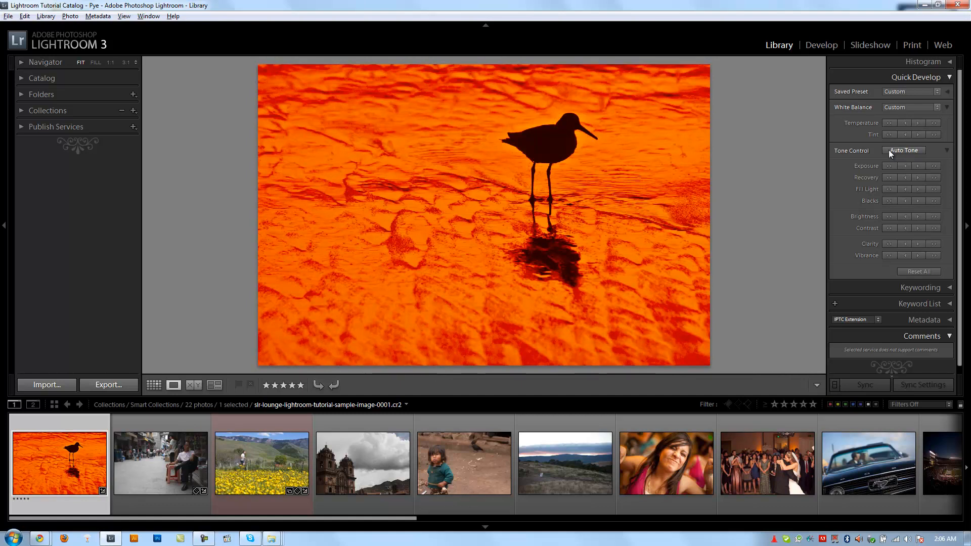
click(904, 149)
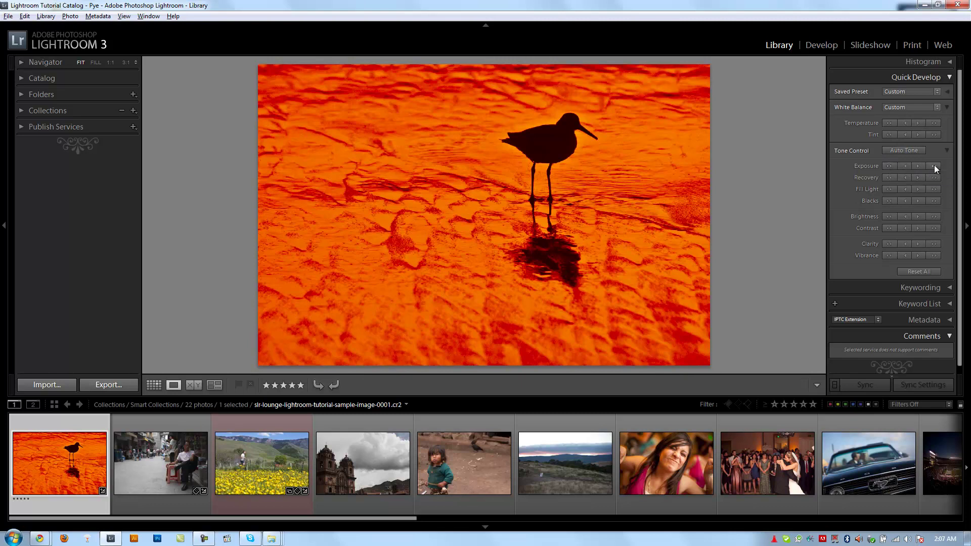
mouse_move(937, 181)
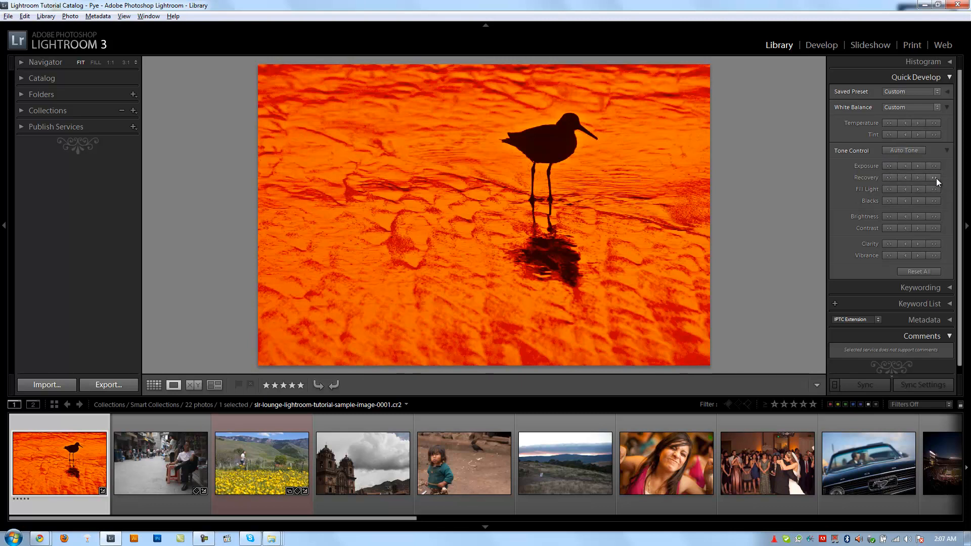
mouse_move(888, 189)
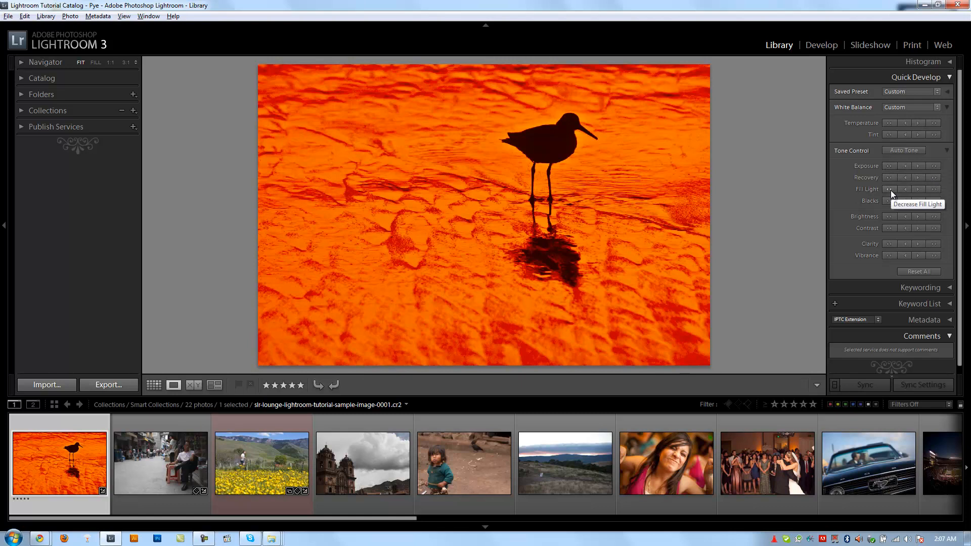
mouse_move(856, 171)
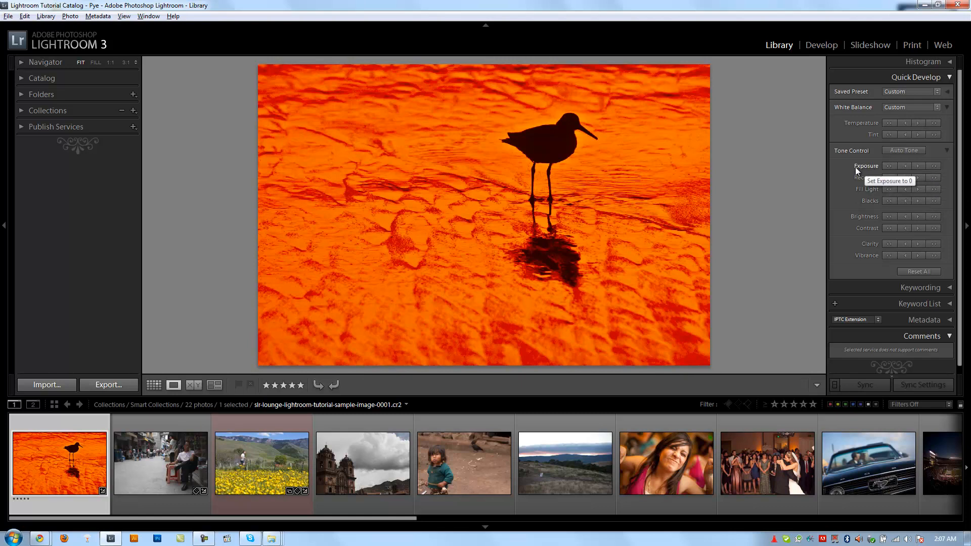
mouse_move(845, 200)
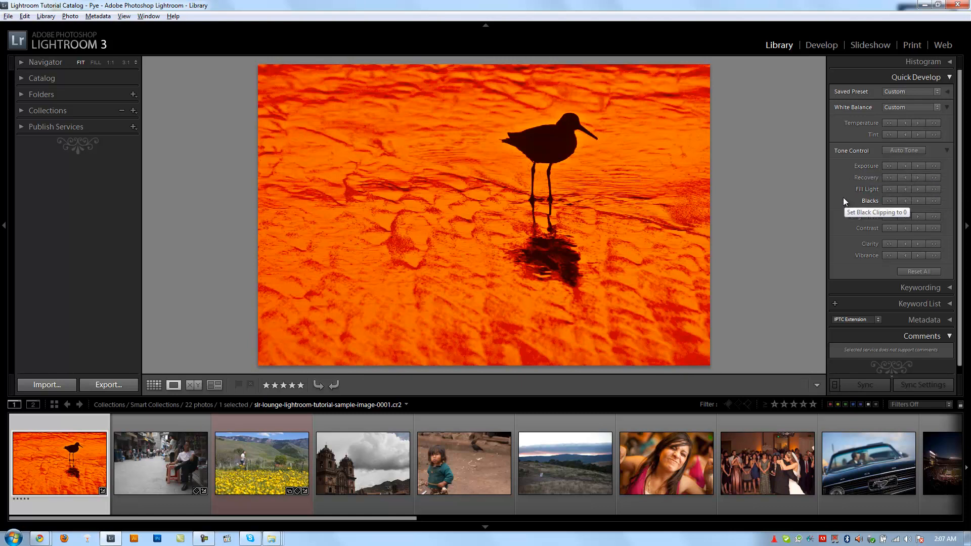
mouse_move(865, 229)
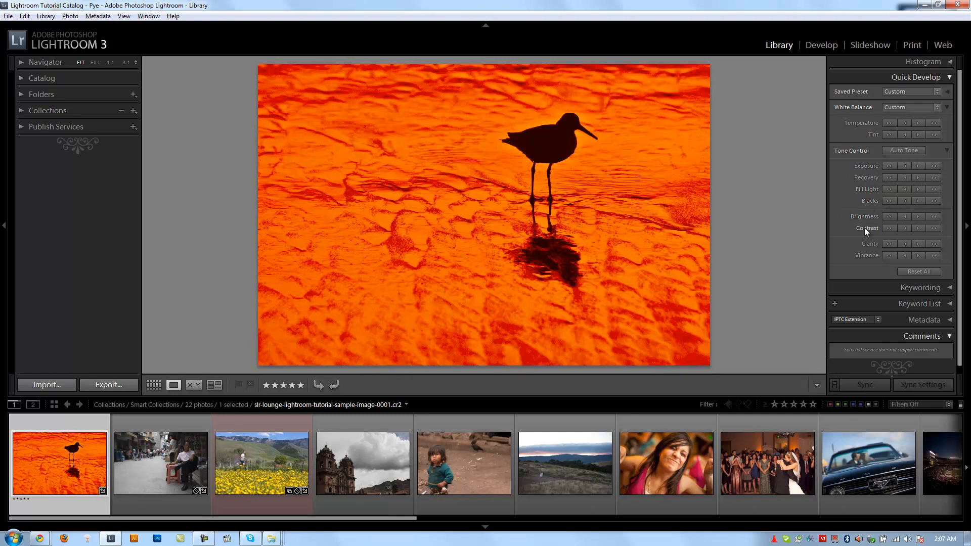
mouse_move(907, 256)
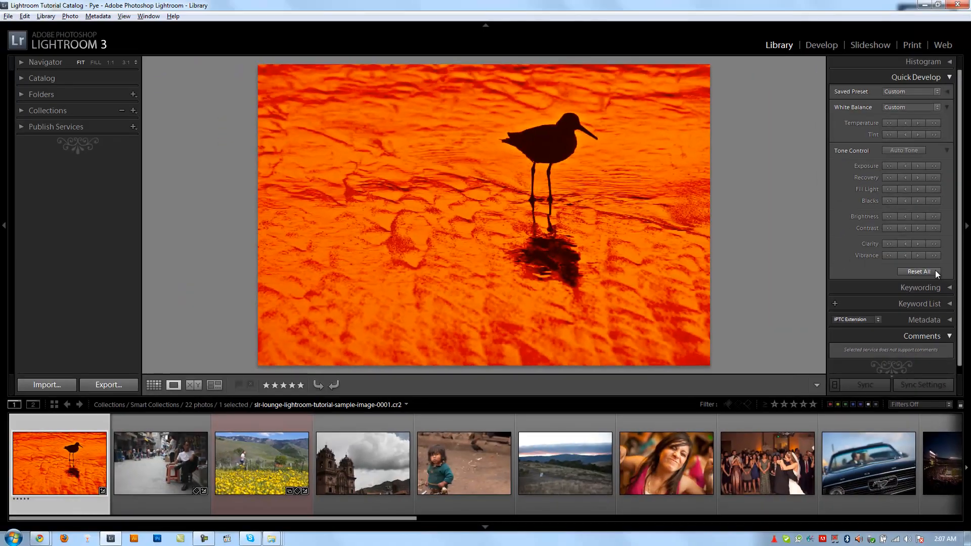
click(918, 271)
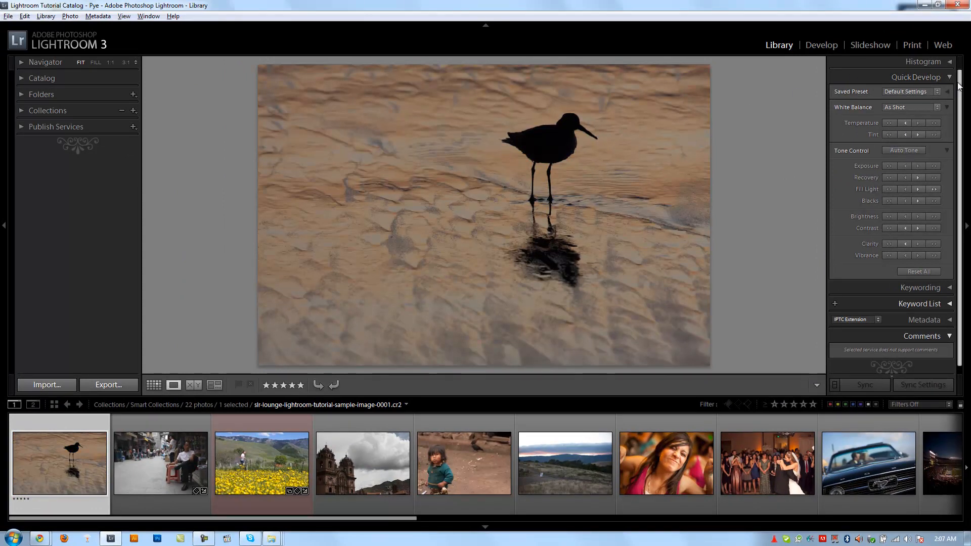
- Collapse Quick Develop and tag the bird photo with the keyword Bird
click(952, 77)
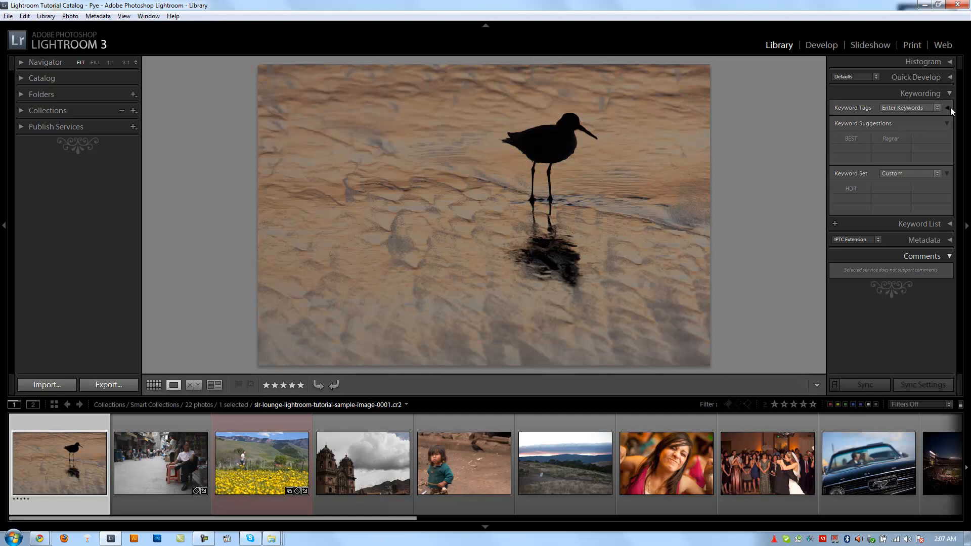
click(947, 107)
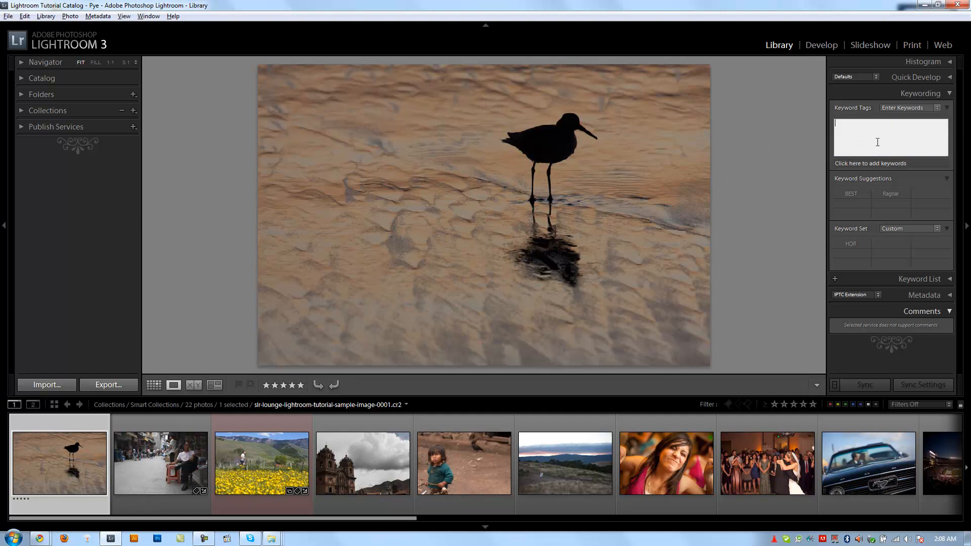
text(Birds)
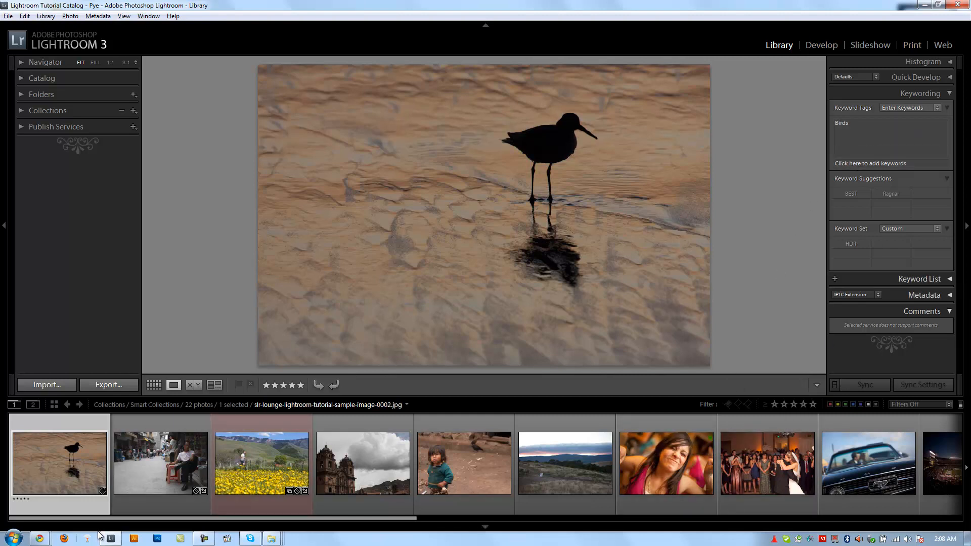
- Tag the street-vendor photo China Trip, then move past the flower photo to the cathedral
click(160, 463)
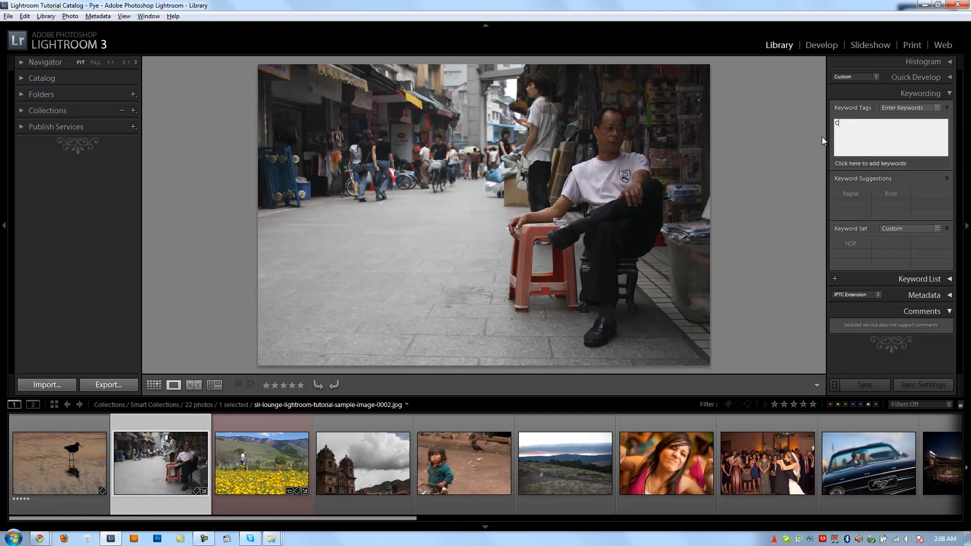
text(China Trip)
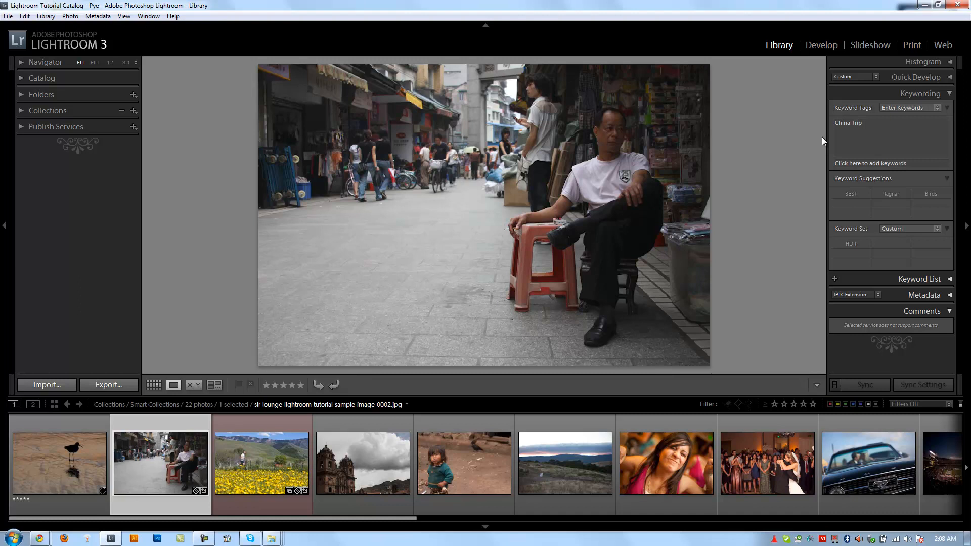
click(260, 463)
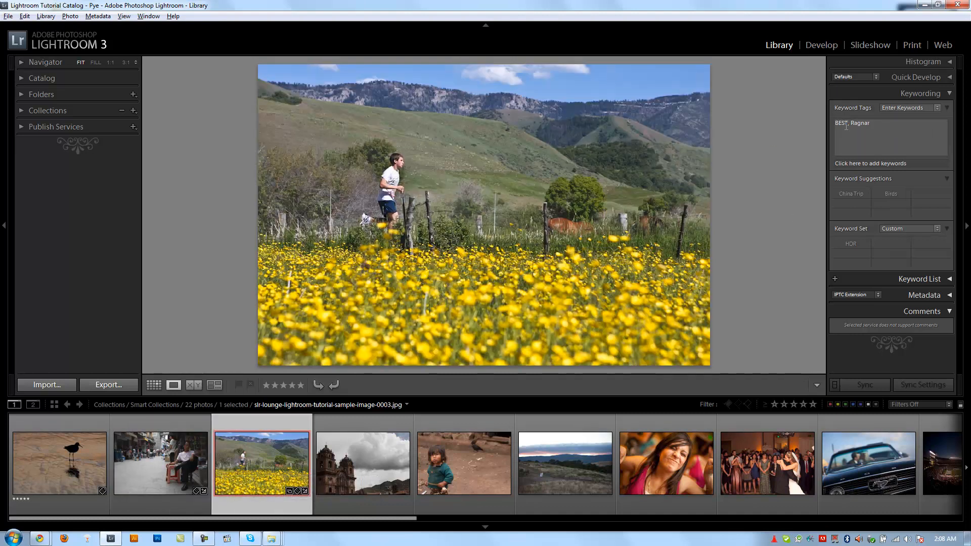
mouse_move(376, 470)
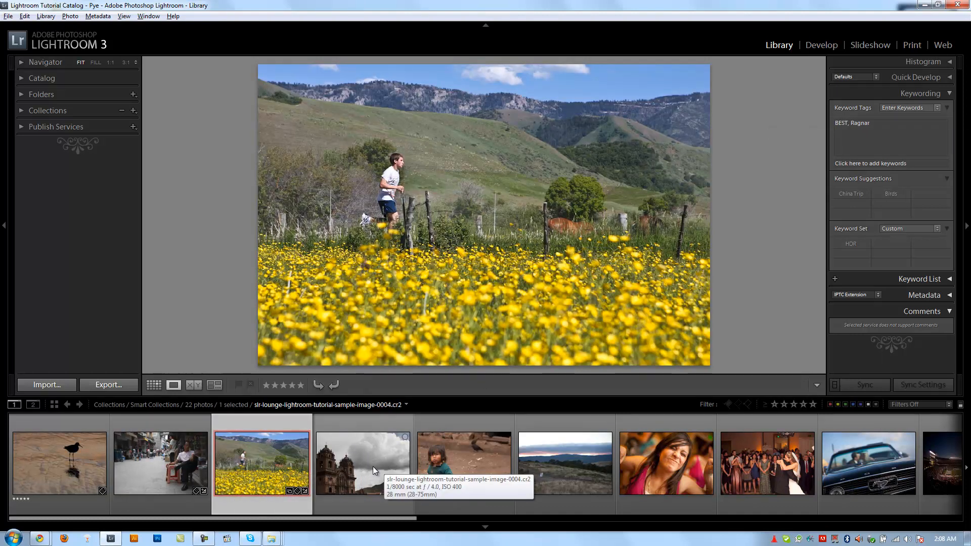
click(363, 463)
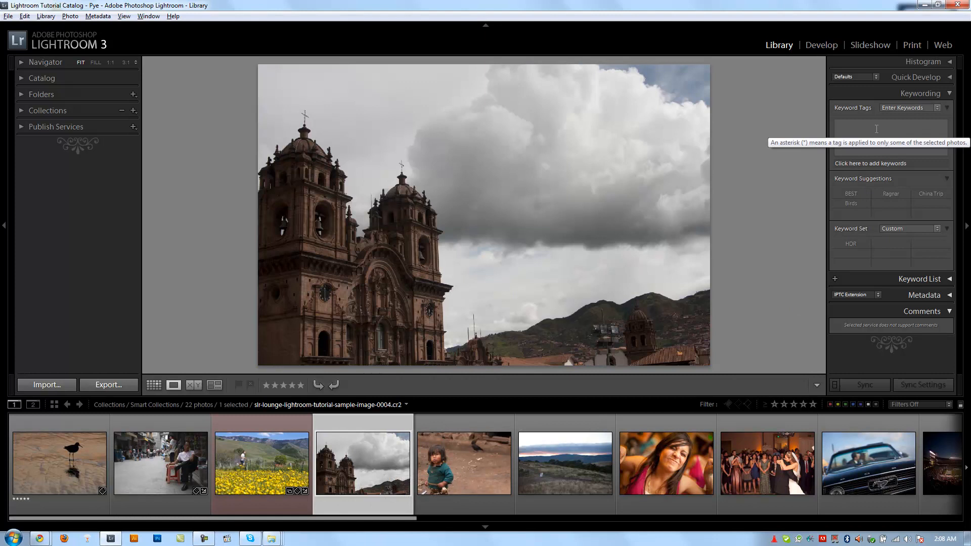
- Tag the cathedral Chapel, then give the child photo BEST, Chapel and China Trip suggestions
click(889, 136)
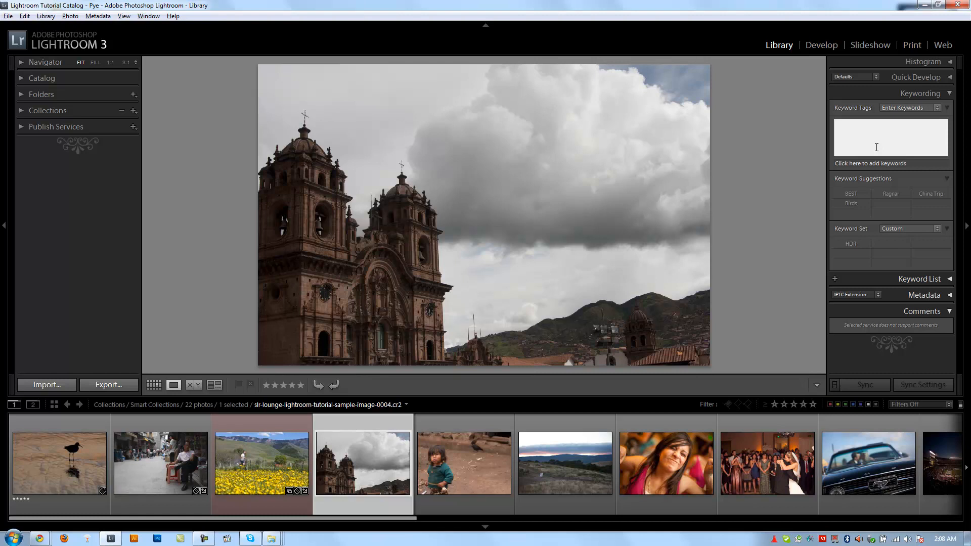
text(Chapel)
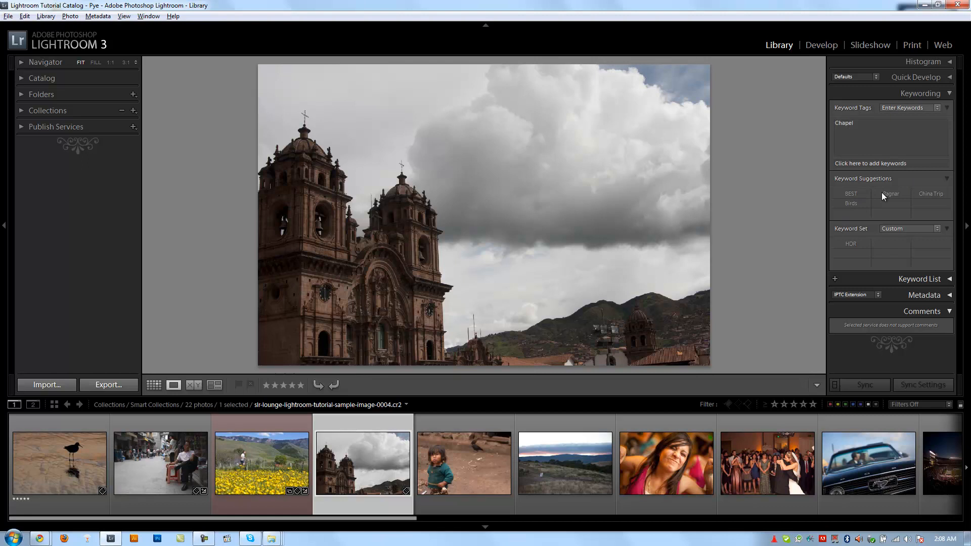
mouse_move(854, 212)
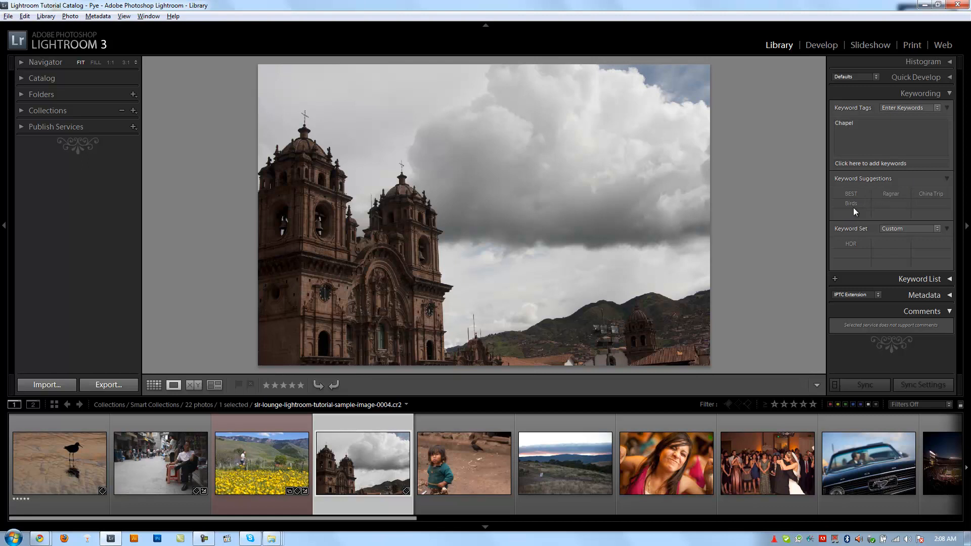
mouse_move(889, 193)
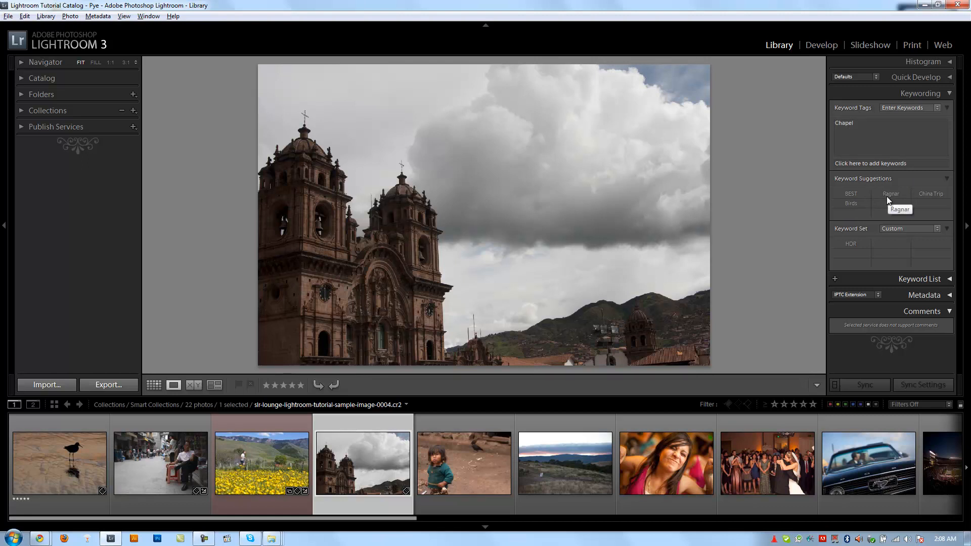
click(437, 463)
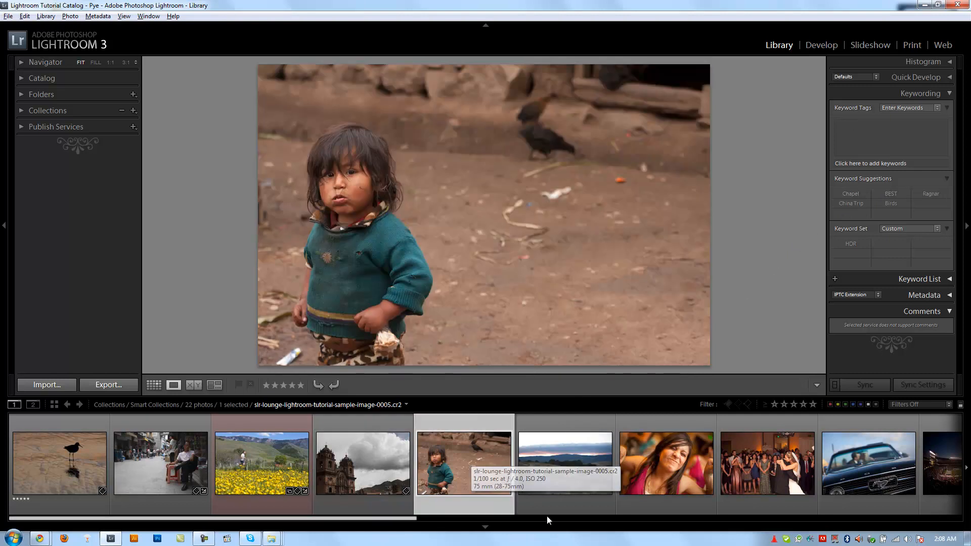
mouse_move(850, 203)
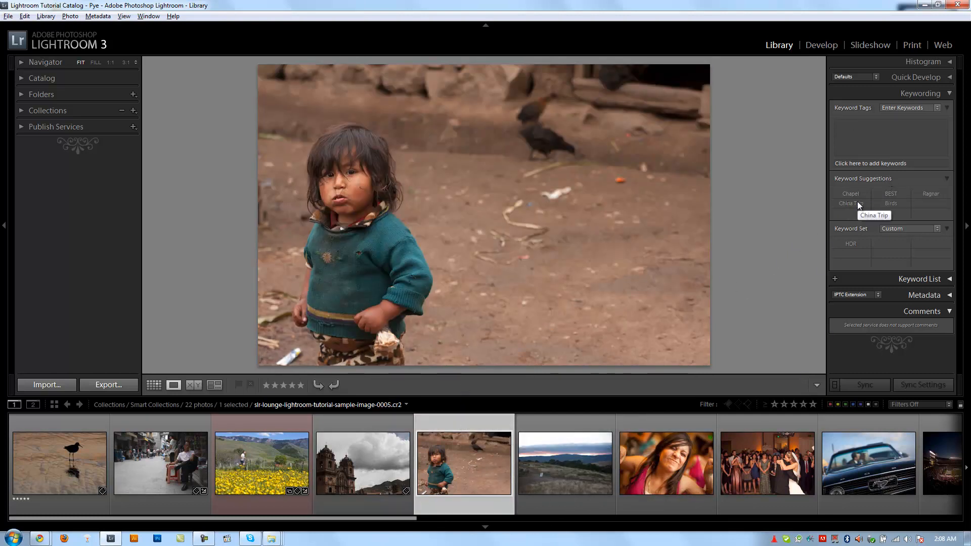
click(849, 203)
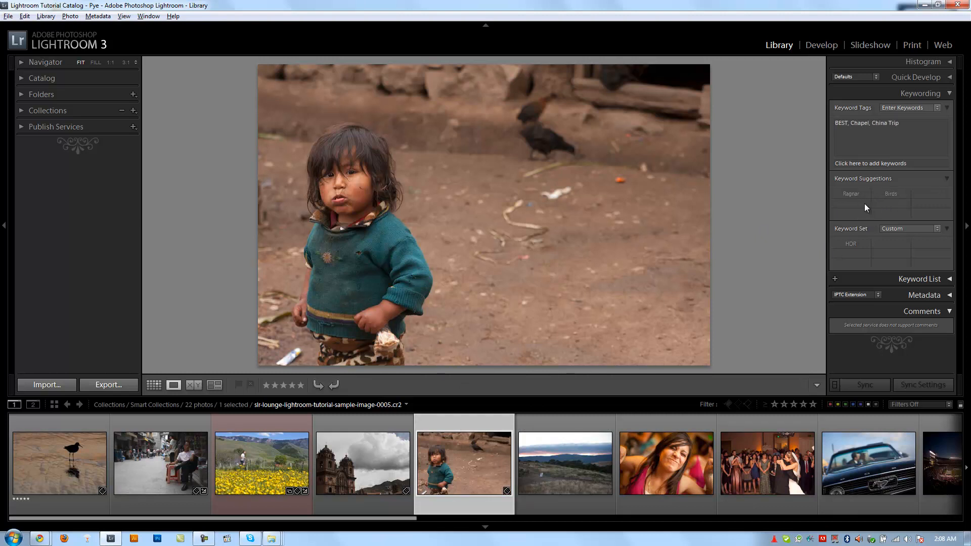
mouse_move(856, 257)
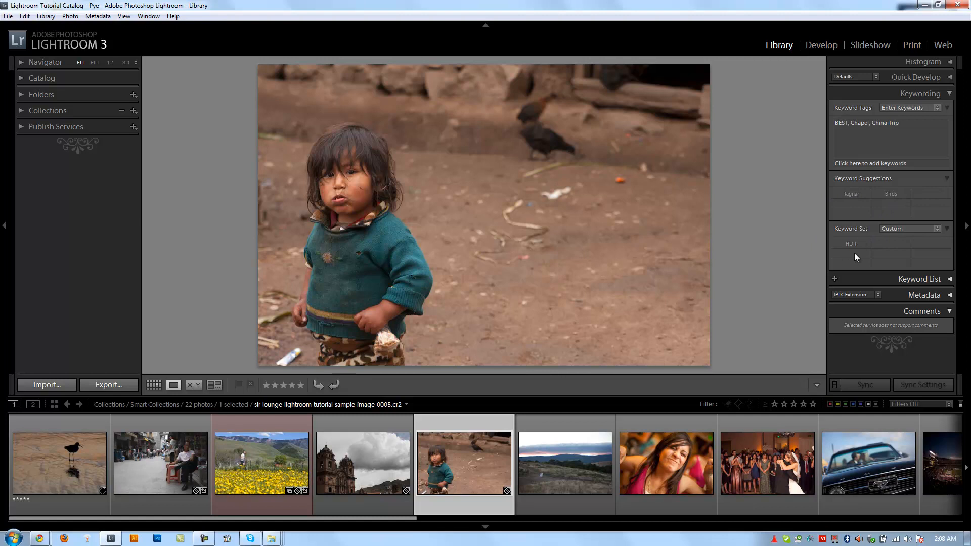
mouse_move(690, 413)
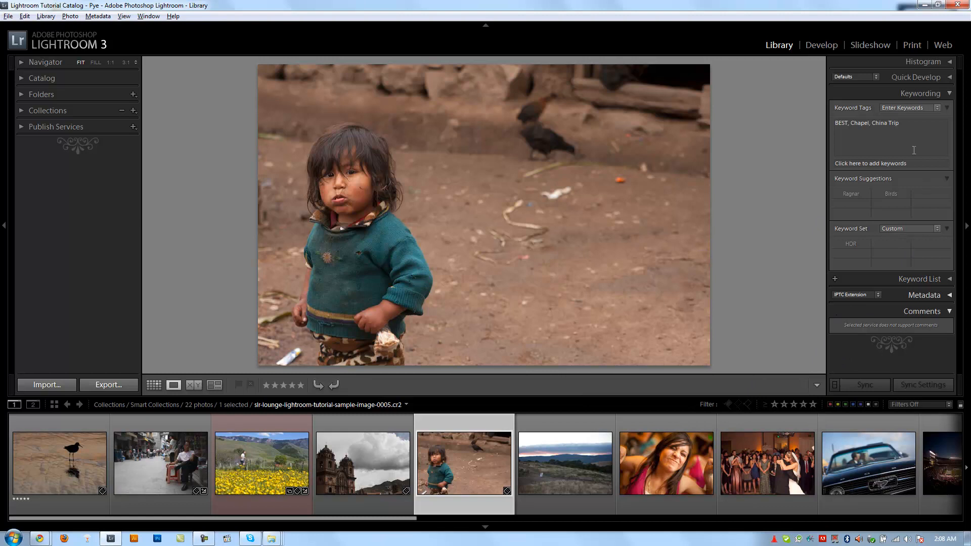
mouse_move(849, 103)
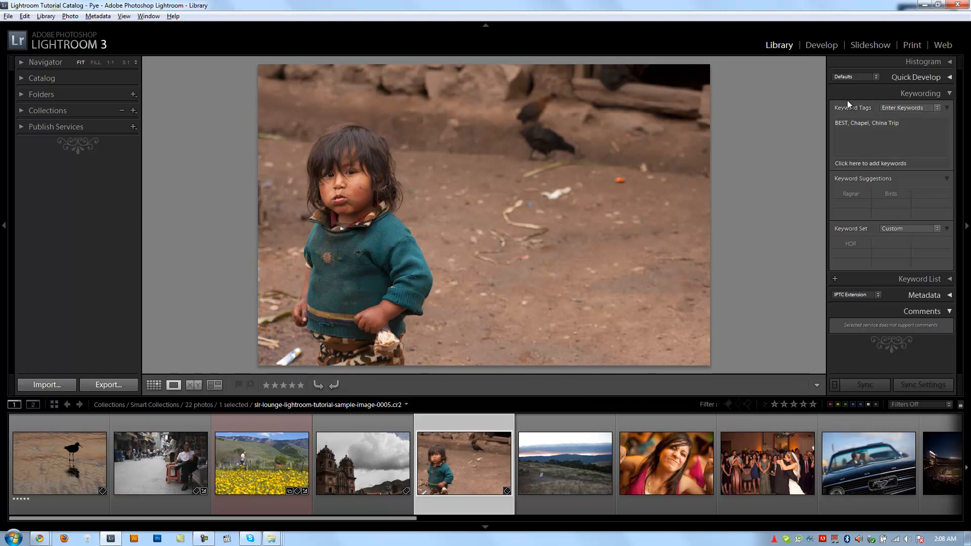
mouse_move(869, 104)
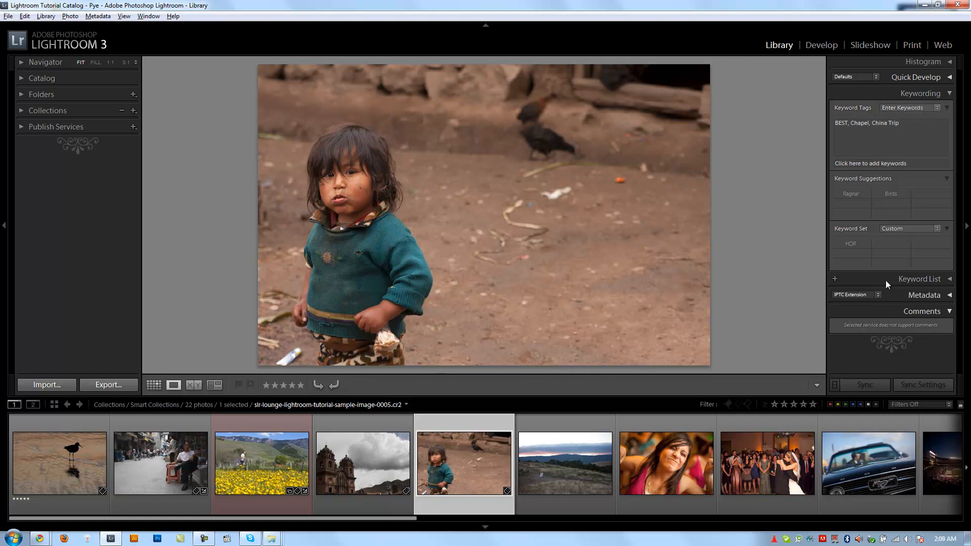
- In Keyword List, filter to Birds and remove the Birds keyword from the bird photo
click(948, 279)
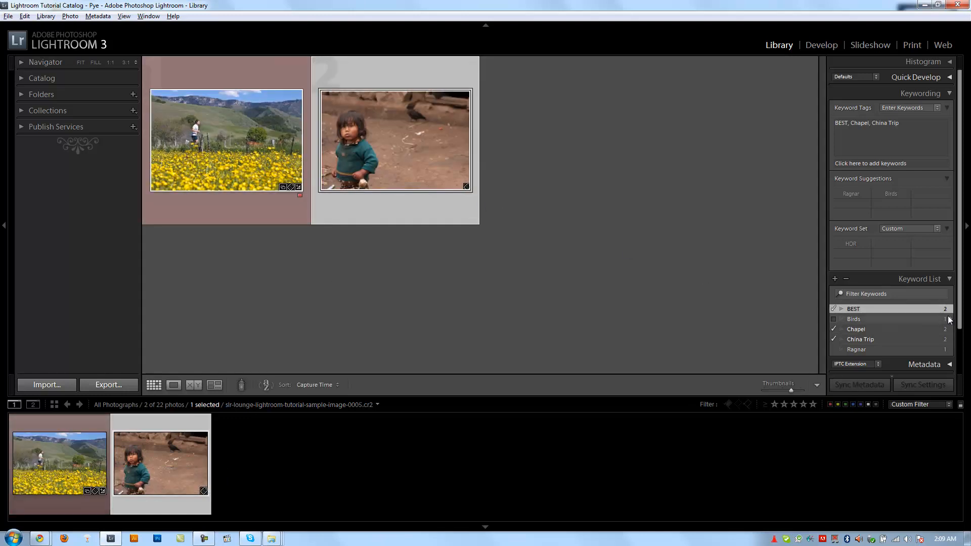
click(834, 318)
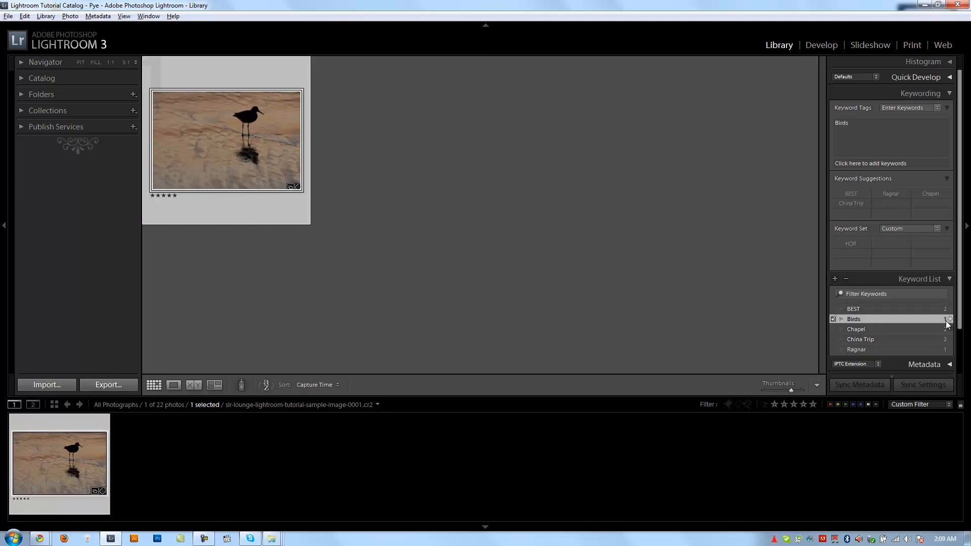
click(834, 319)
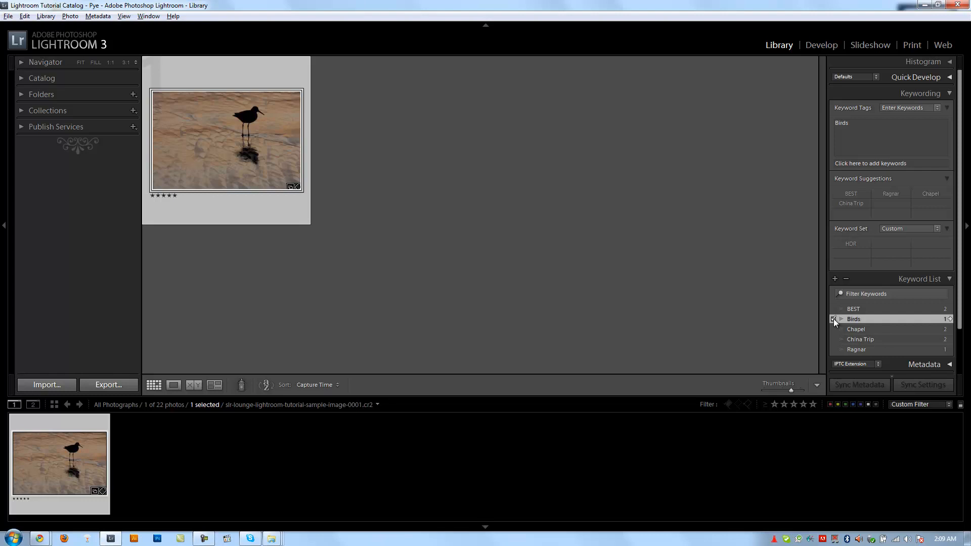
click(833, 319)
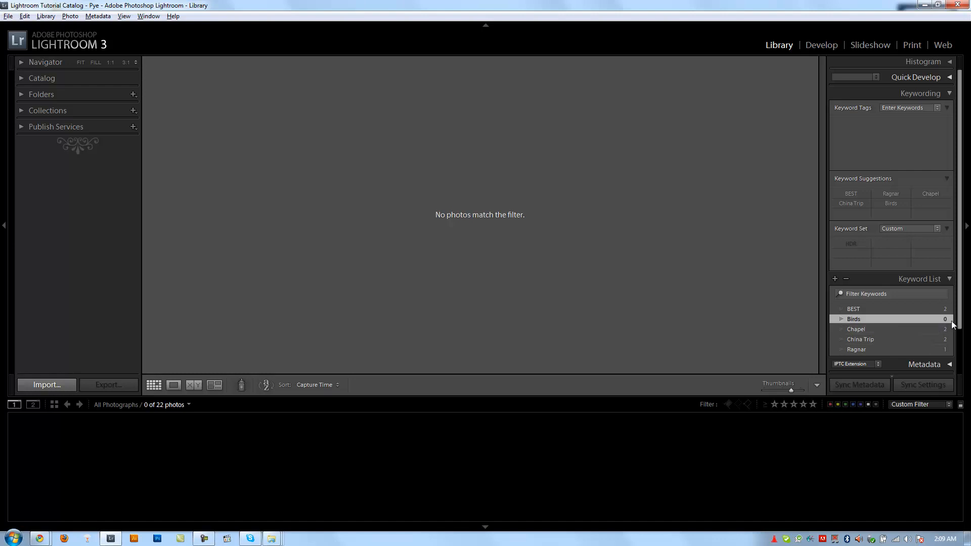
- Filter the library to the two Chapel photos and expand the Metadata panel
click(855, 329)
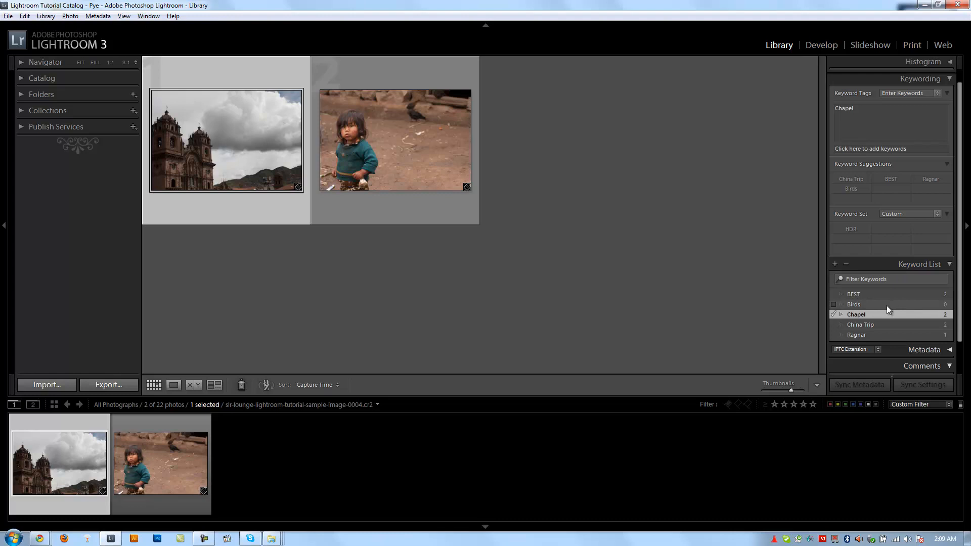
mouse_move(909, 279)
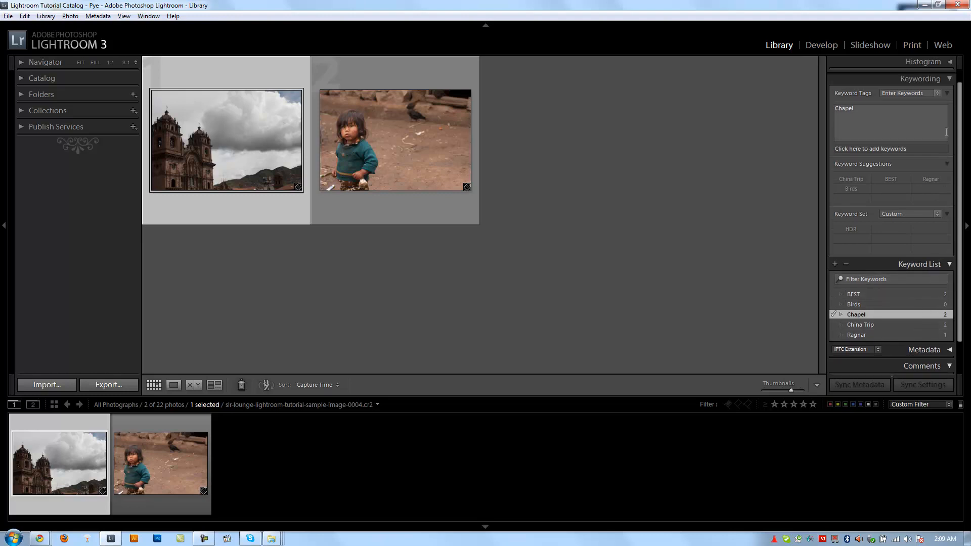
click(949, 79)
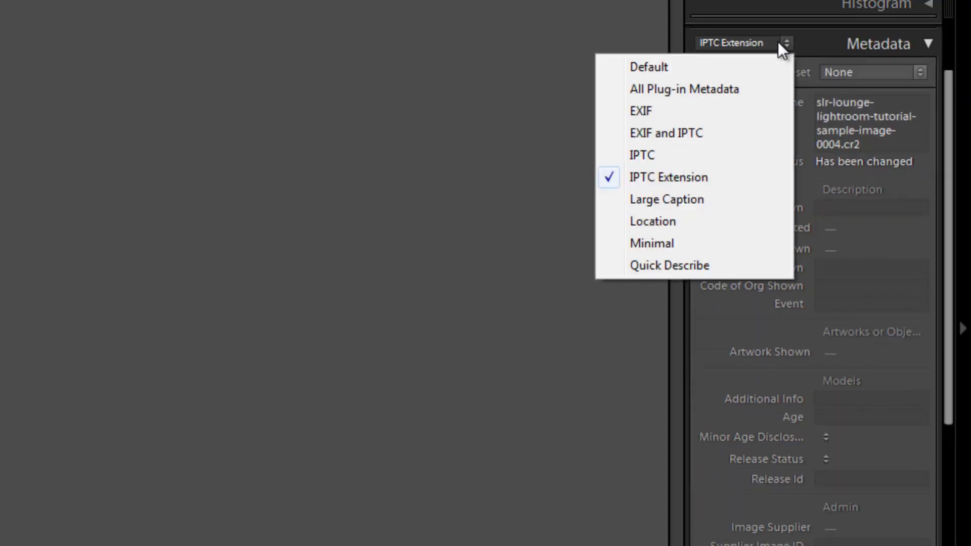
mouse_move(769, 53)
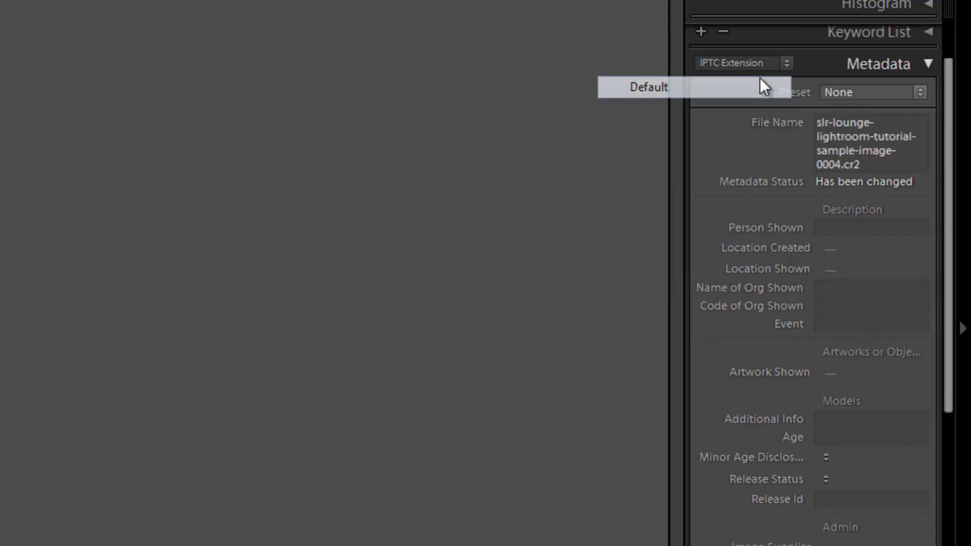
- Show the Default metadata set, then switch to All Plug-in Metadata
click(649, 86)
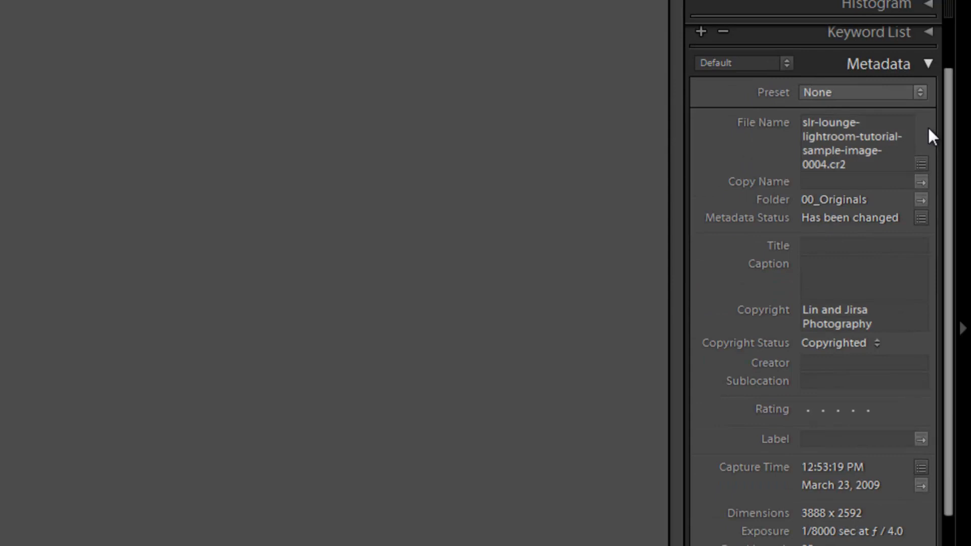
scroll(down, 3)
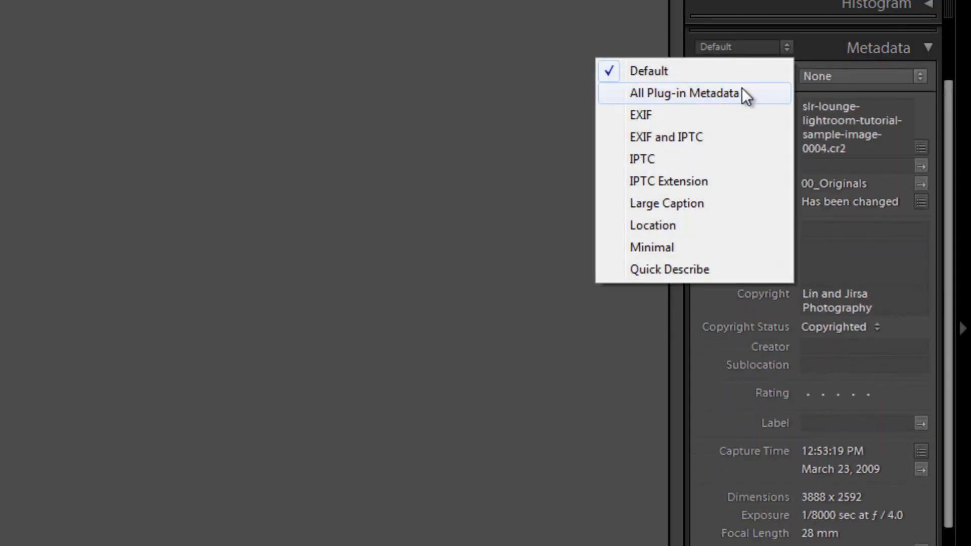
click(683, 93)
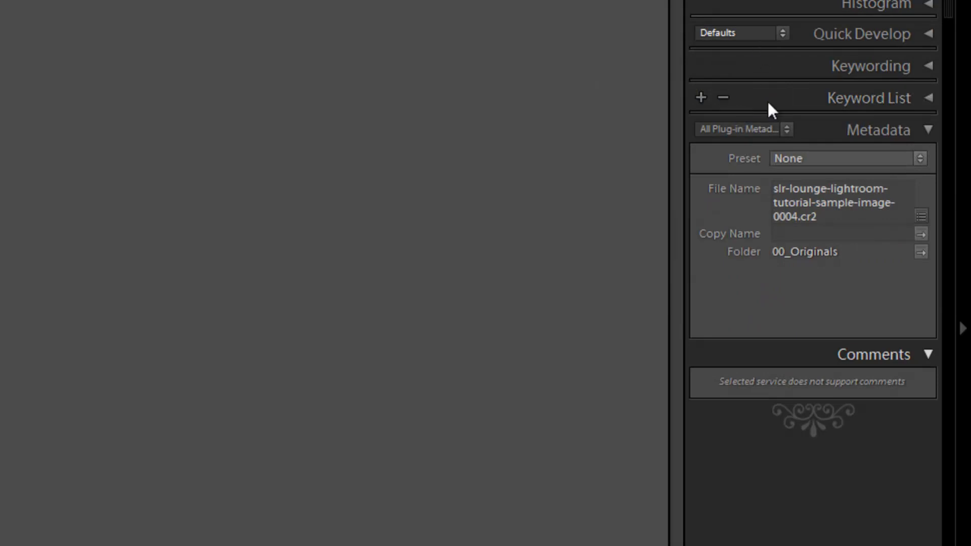
- Switch the Metadata panel view from EXIF to IPTC
click(740, 130)
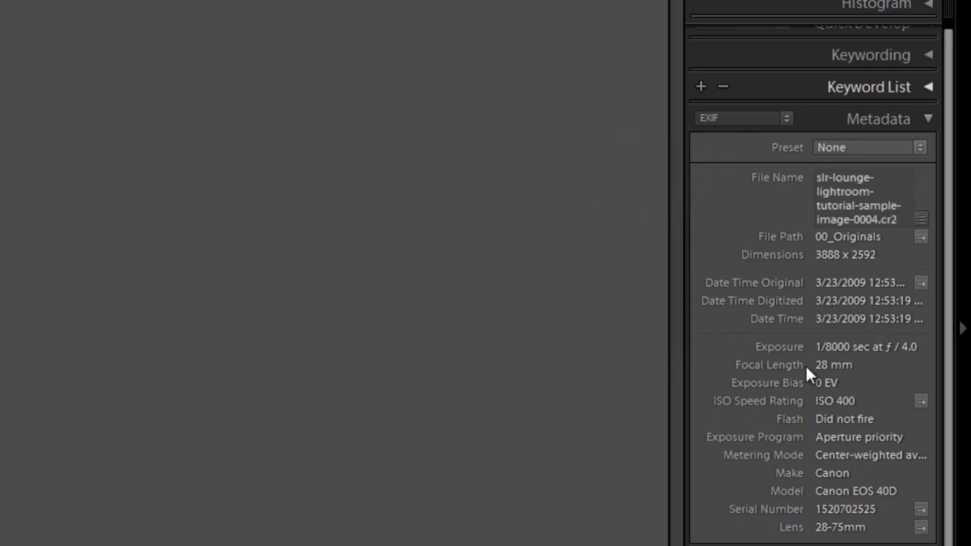
mouse_move(765, 401)
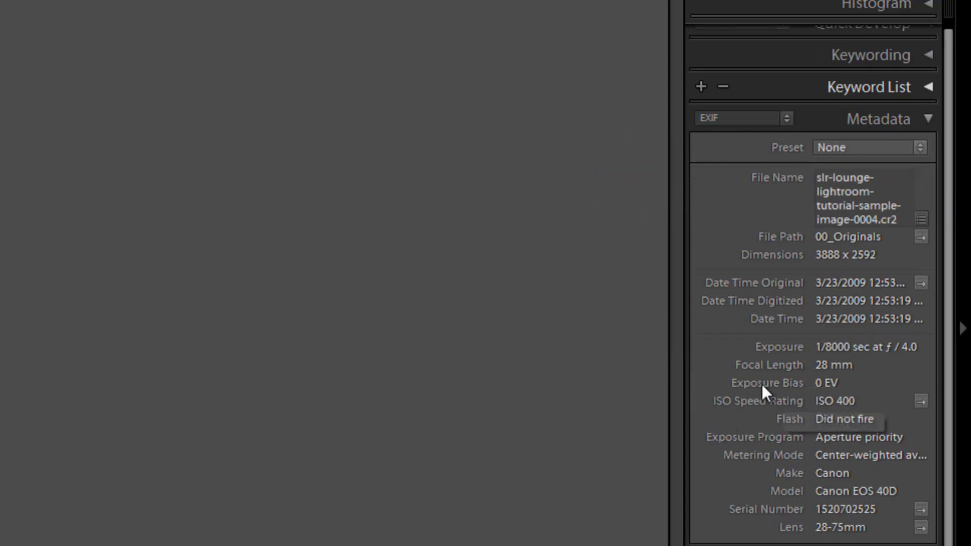
mouse_move(814, 404)
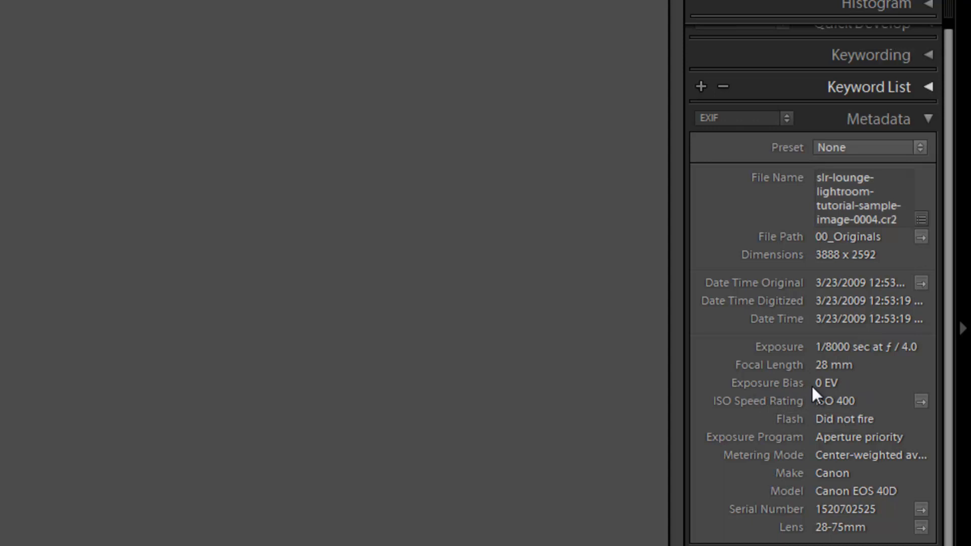
mouse_move(797, 447)
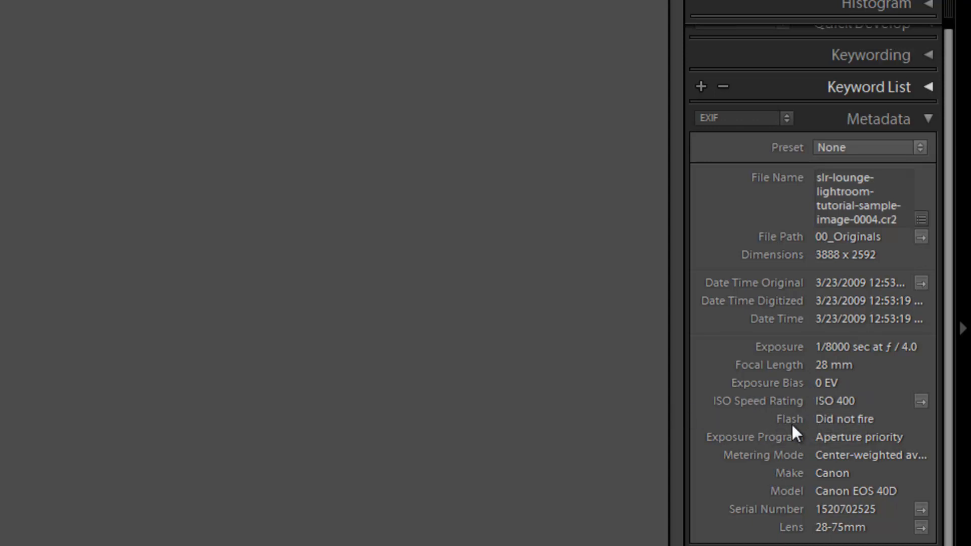
mouse_move(829, 478)
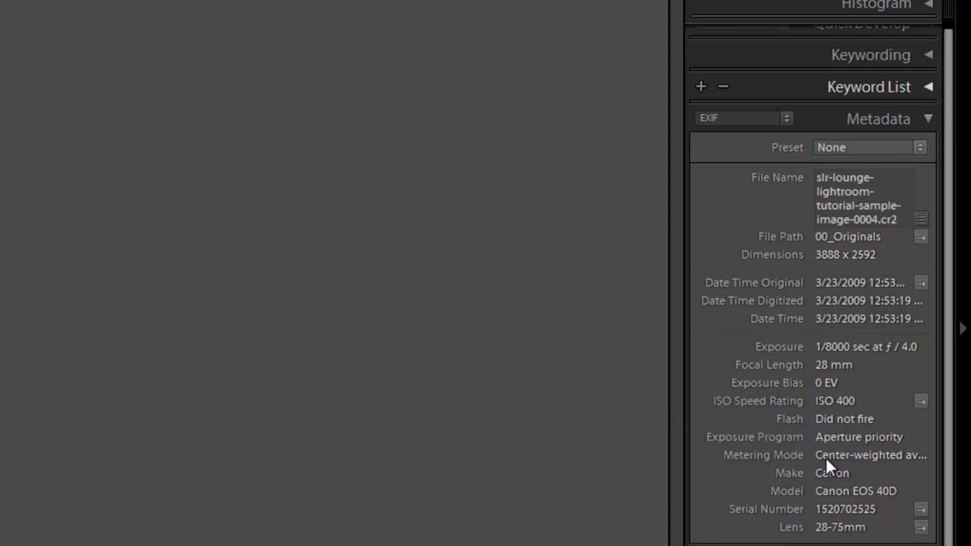
mouse_move(734, 437)
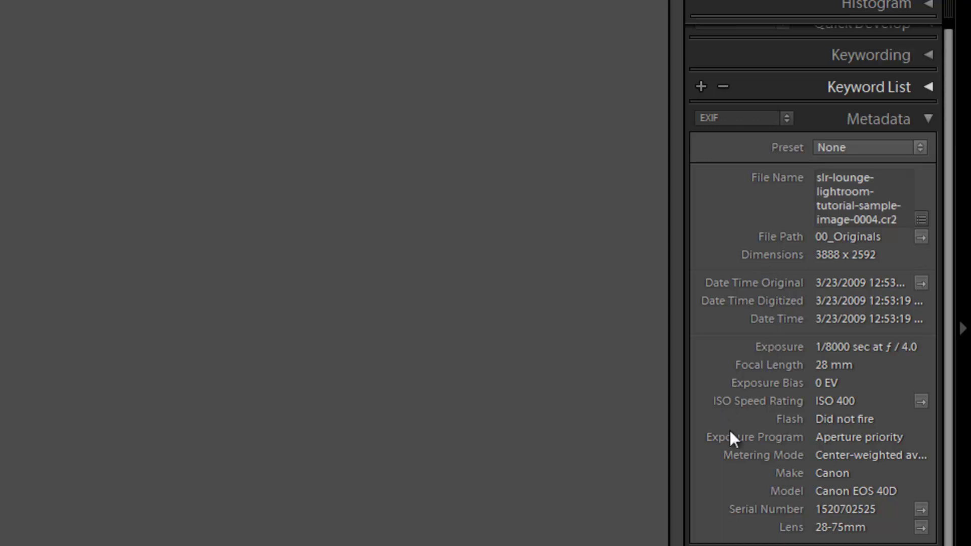
mouse_move(787, 323)
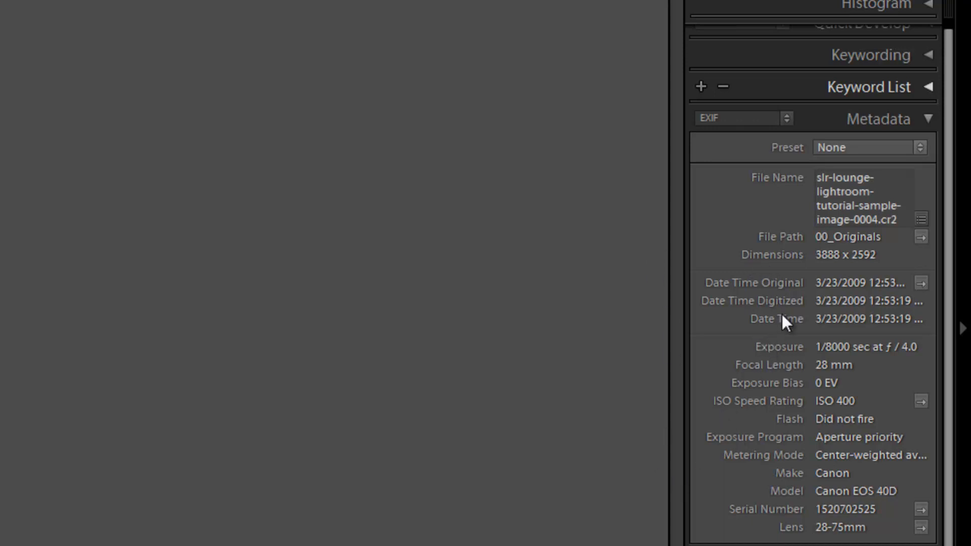
mouse_move(771, 360)
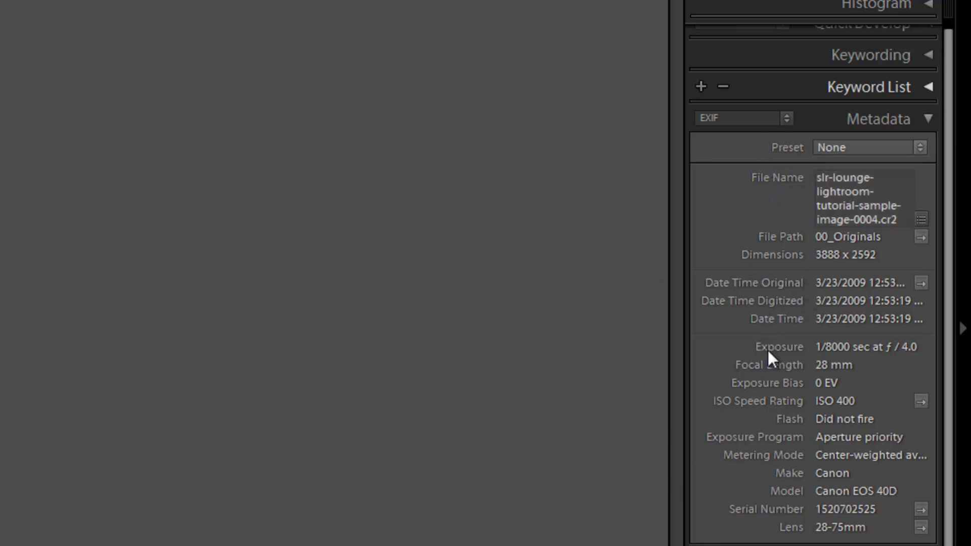
mouse_move(757, 532)
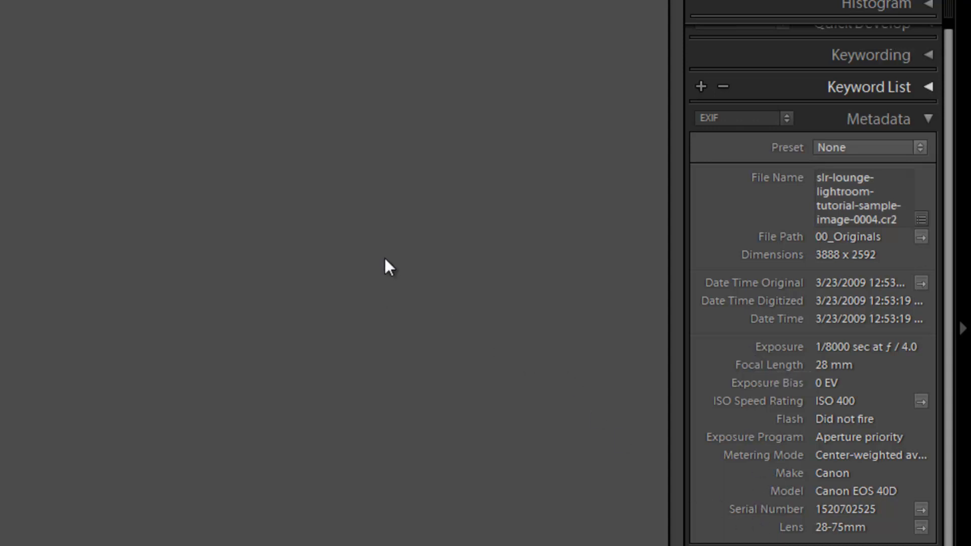
mouse_move(273, 178)
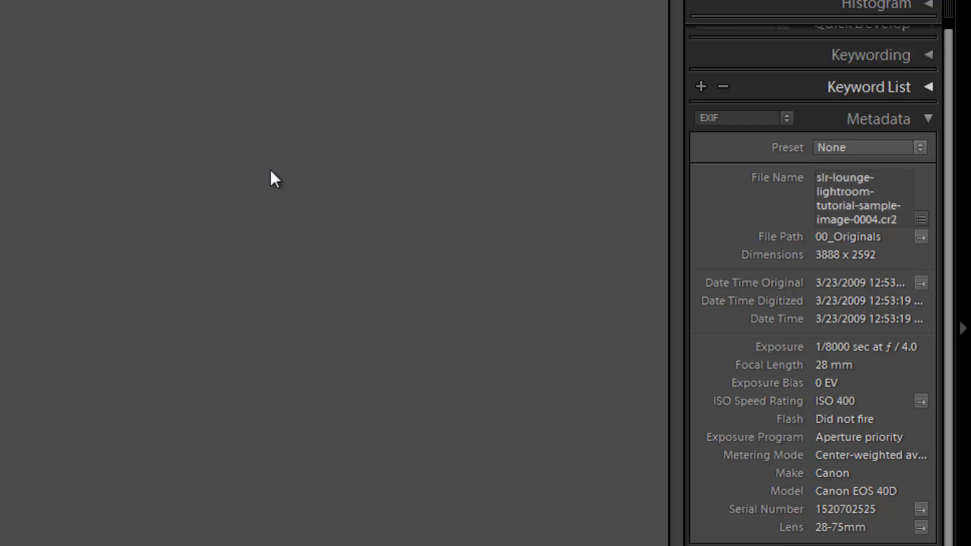
mouse_move(334, 250)
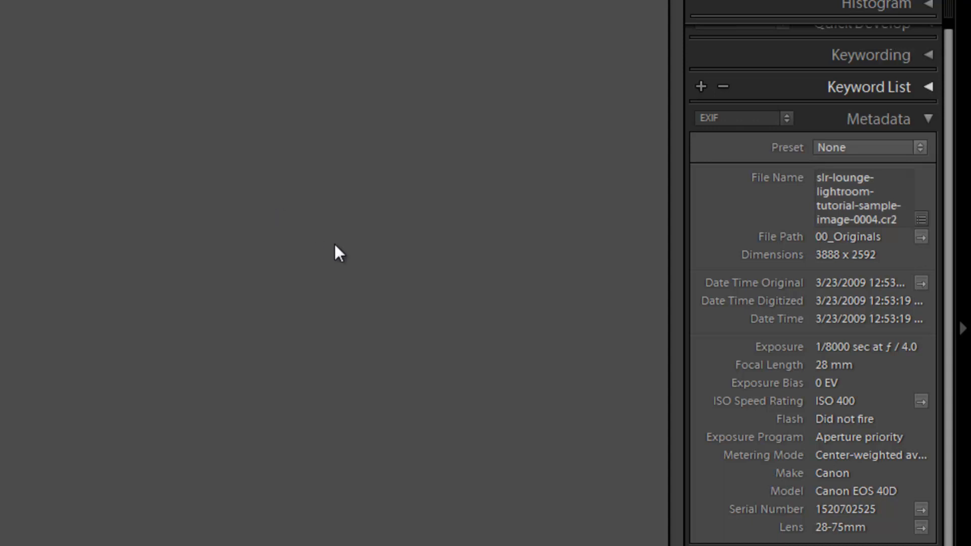
mouse_move(756, 141)
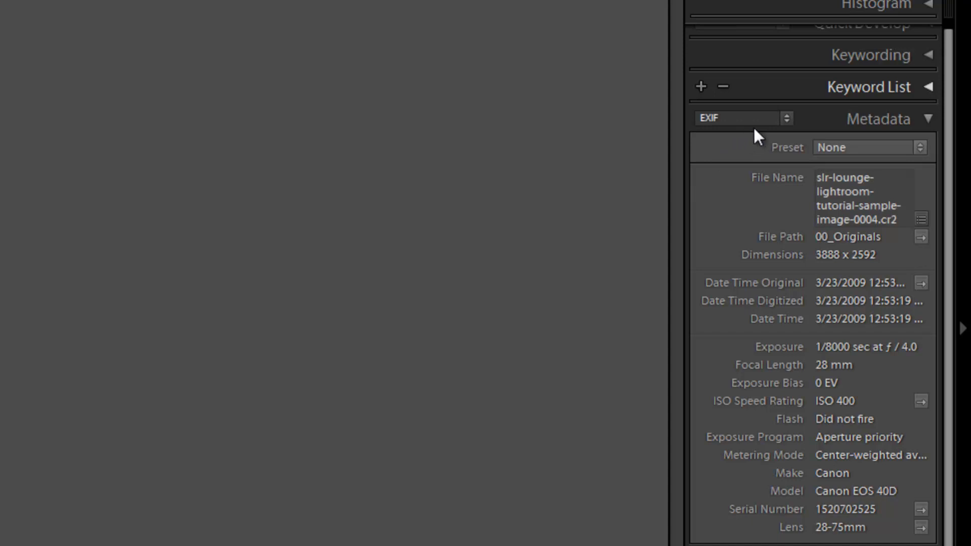
mouse_move(757, 137)
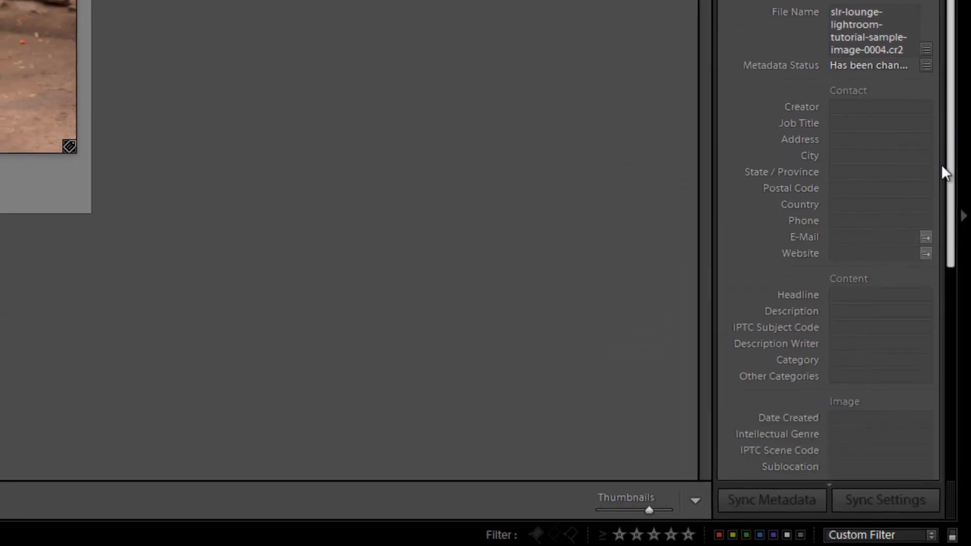
- Scroll the IPTC fields down to Copyright and select the Copyright value for editing
scroll(down, 3)
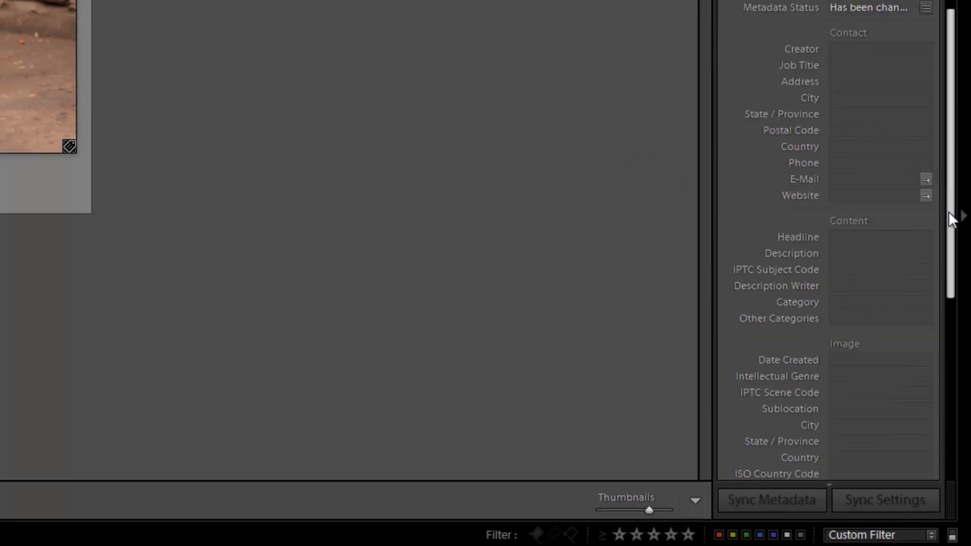
scroll(down, 3)
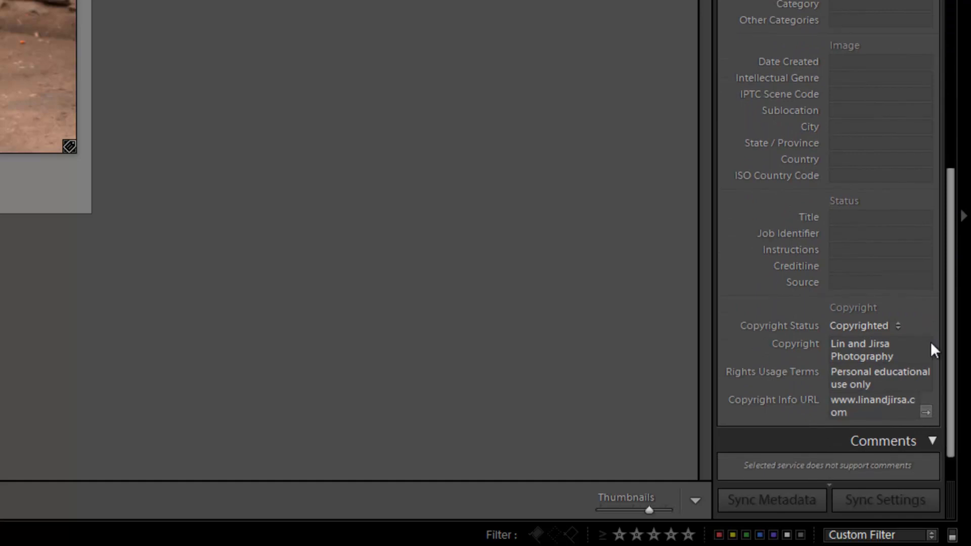
click(880, 350)
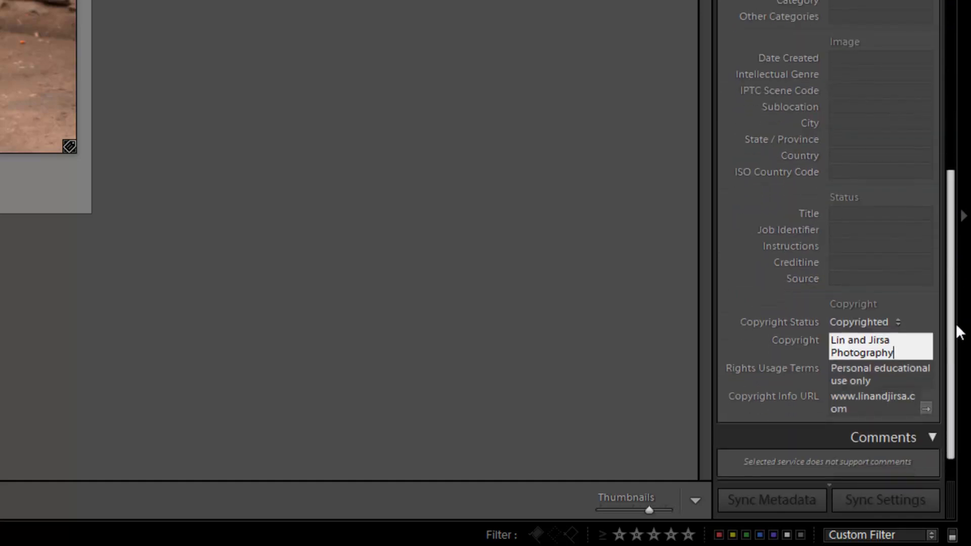
mouse_move(813, 385)
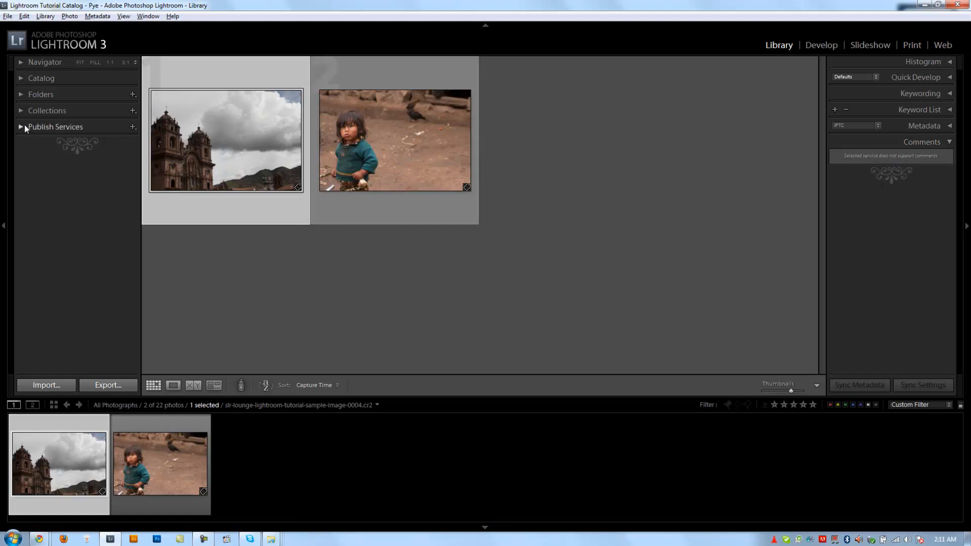
- Expand Publish Services and select the Flickr Photostream collection to load its comments
click(22, 127)
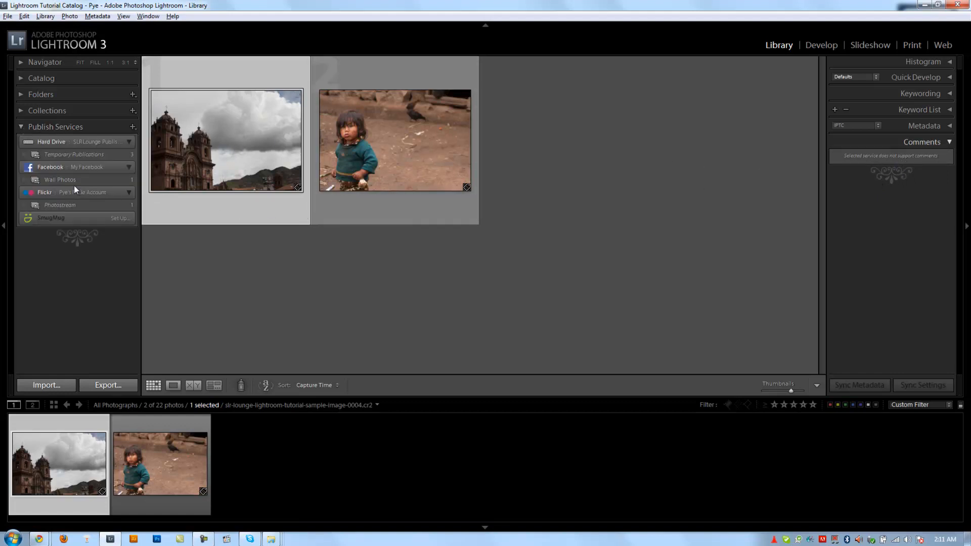
click(60, 204)
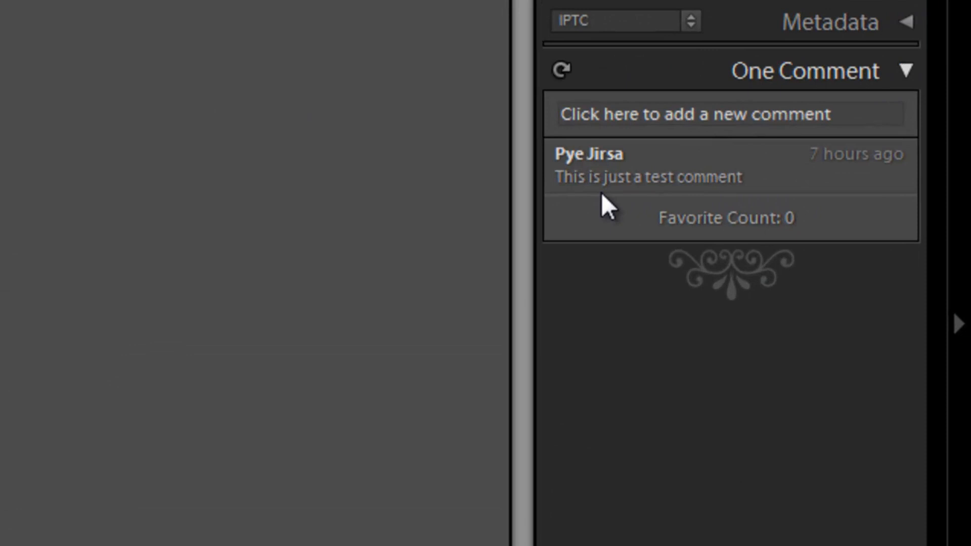
mouse_move(289, 251)
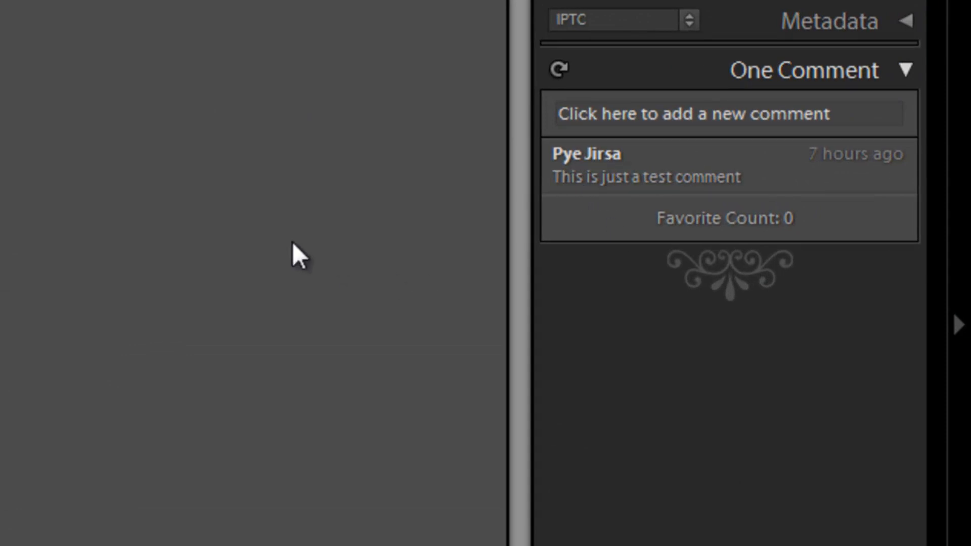
mouse_move(738, 189)
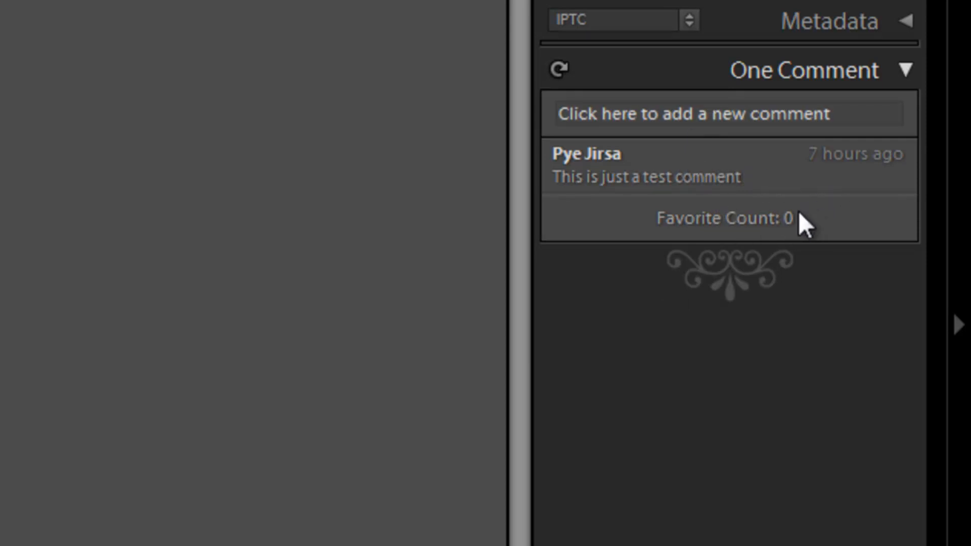
mouse_move(746, 233)
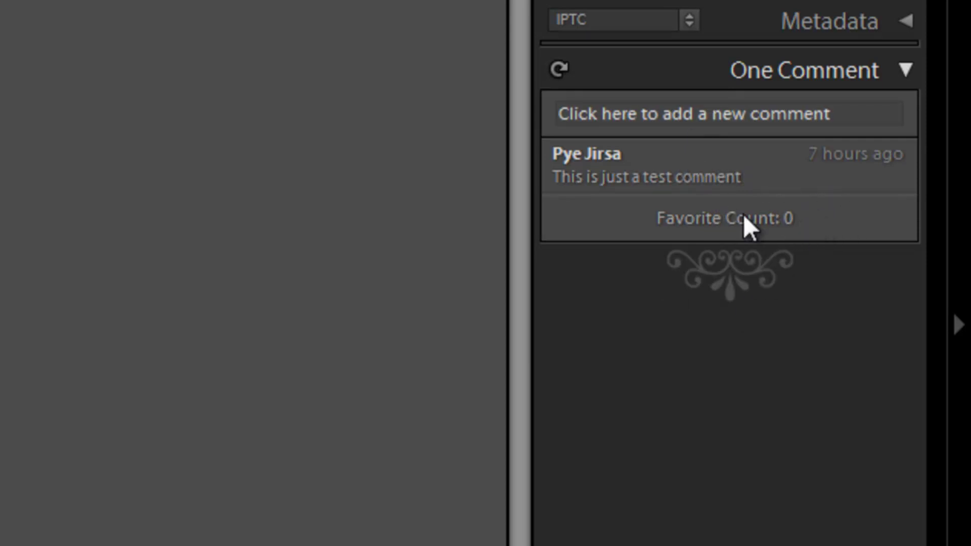
- Post the reply 'Thanks for the comment' to the Flickr photo
text(Than)
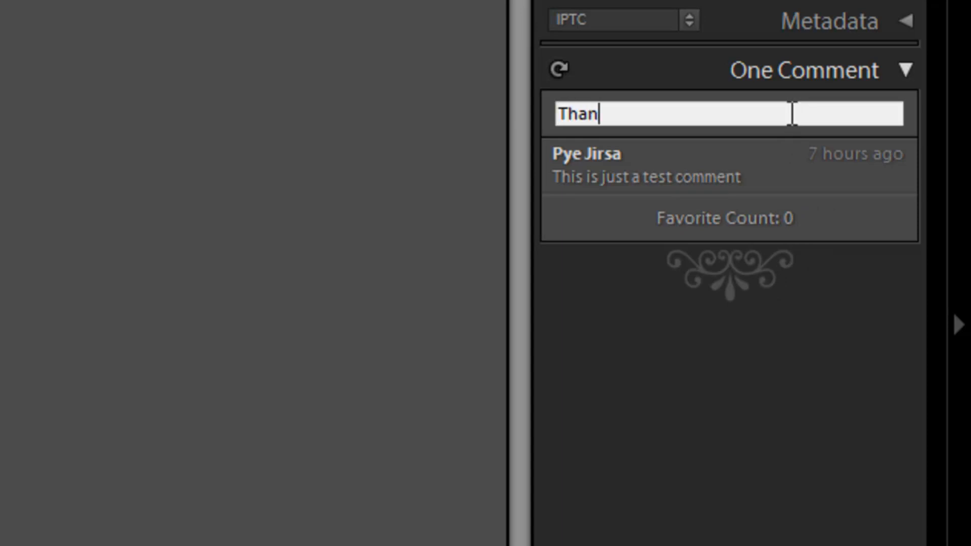
text(sk for the comment John Doe)
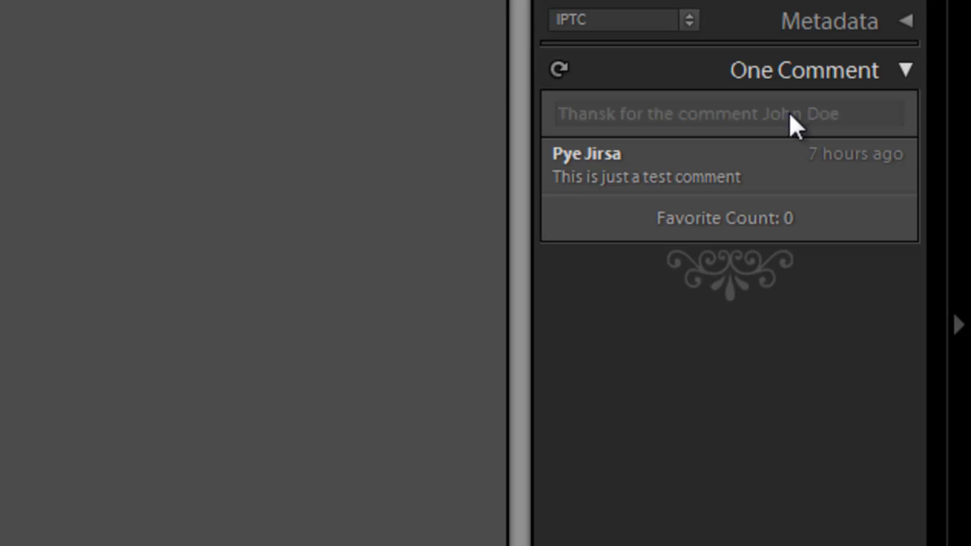
key(Enter)
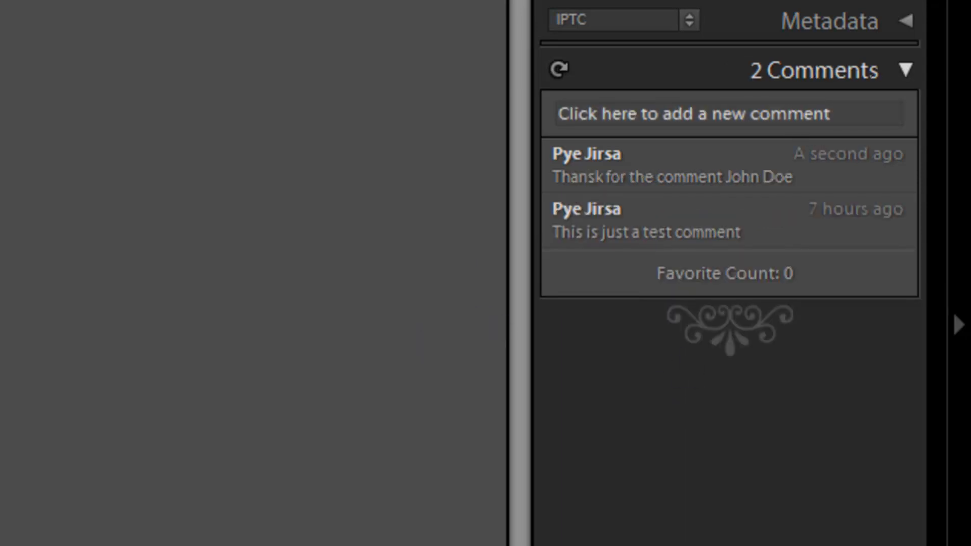
mouse_move(668, 247)
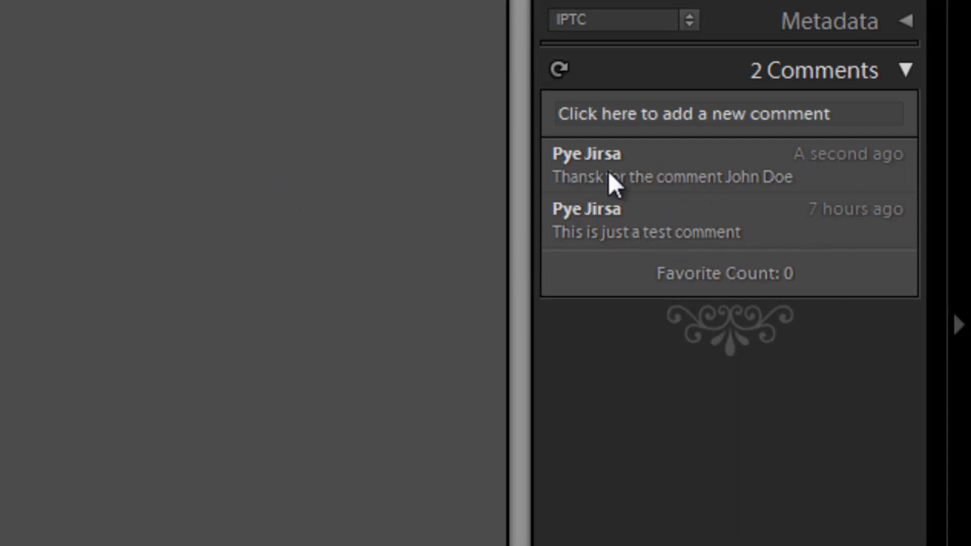
mouse_move(657, 218)
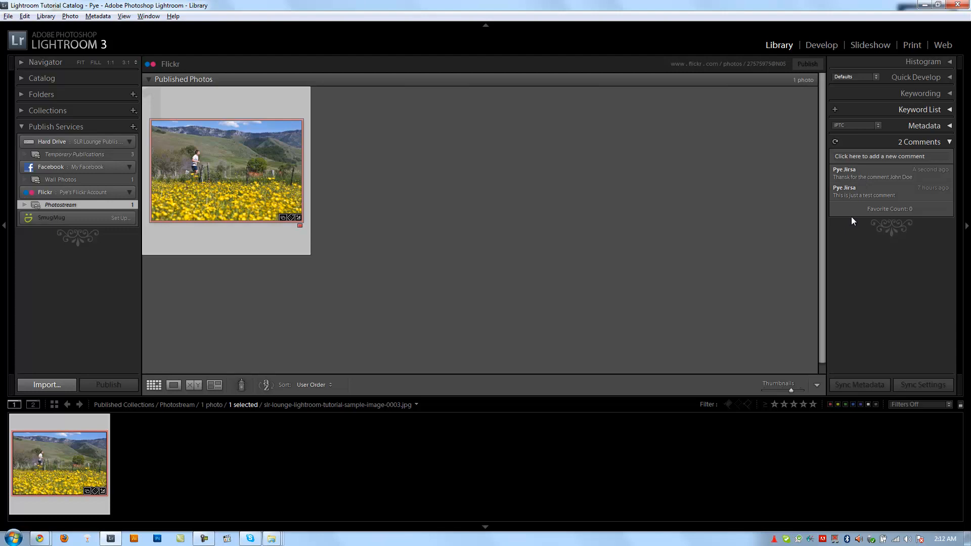
mouse_move(854, 208)
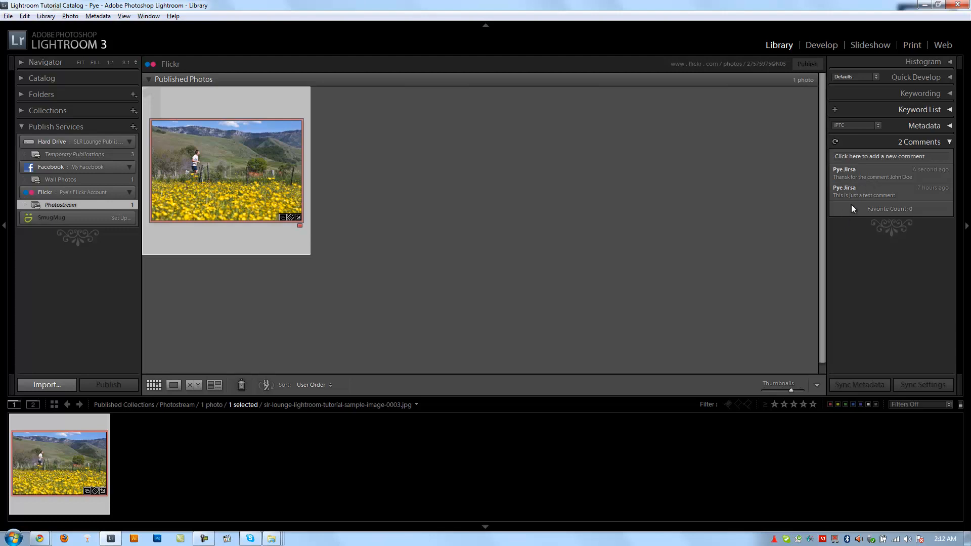
mouse_move(214, 184)
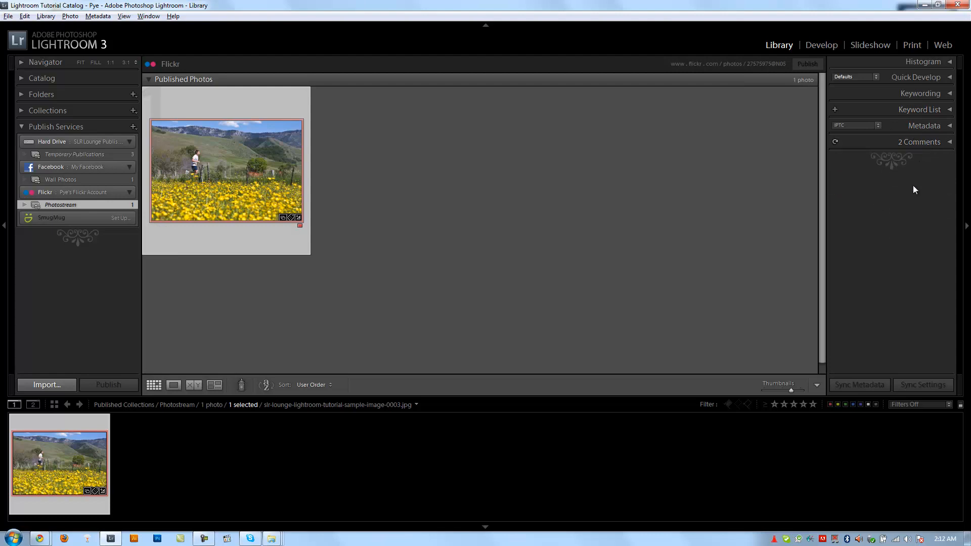
mouse_move(930, 221)
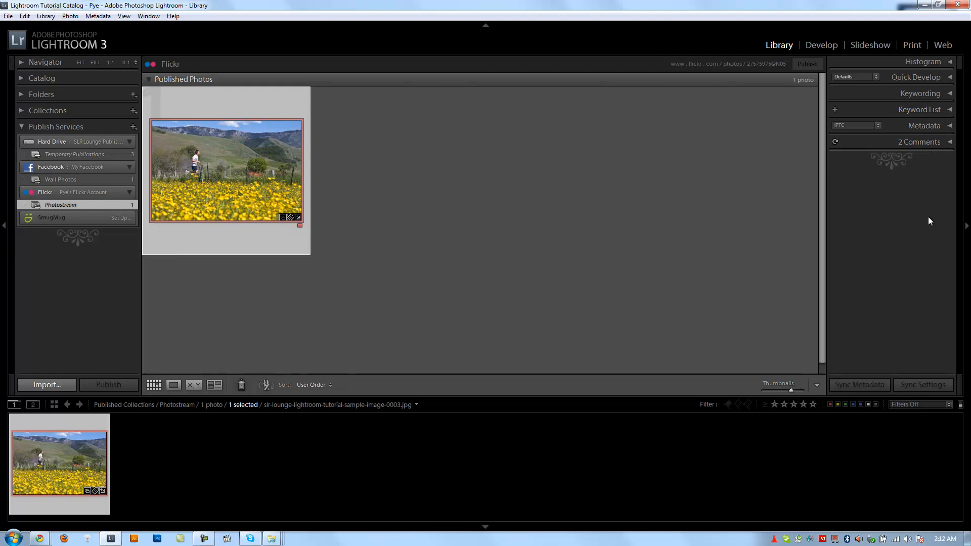
mouse_move(758, 351)
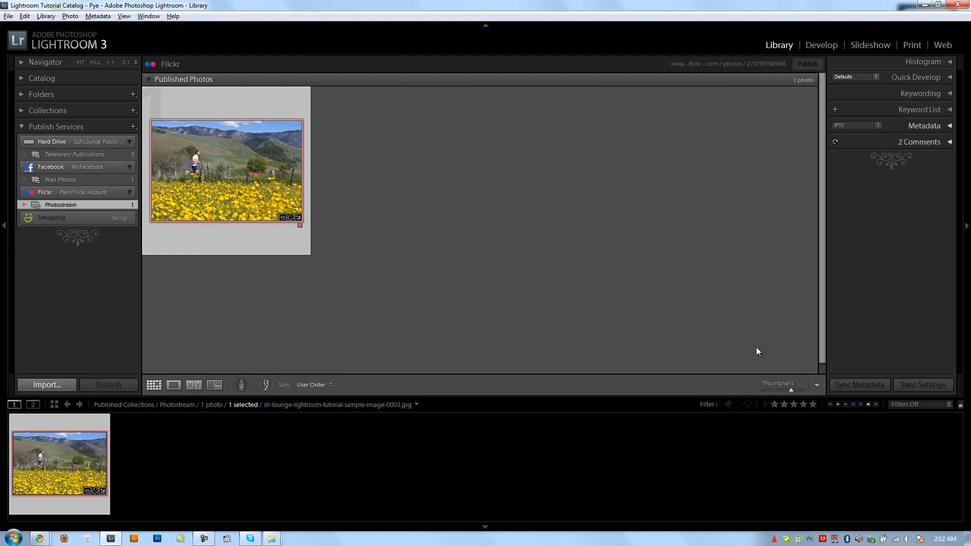
mouse_move(398, 381)
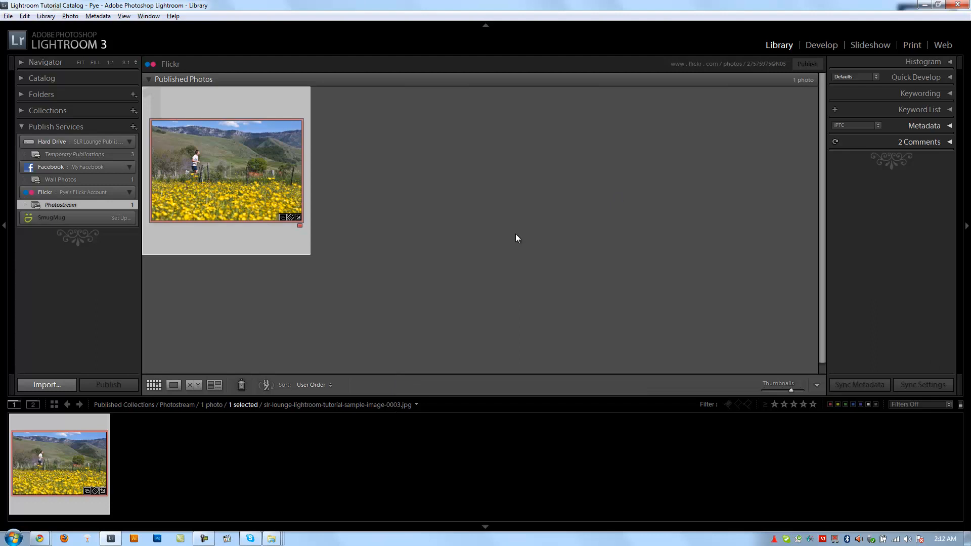
mouse_move(555, 299)
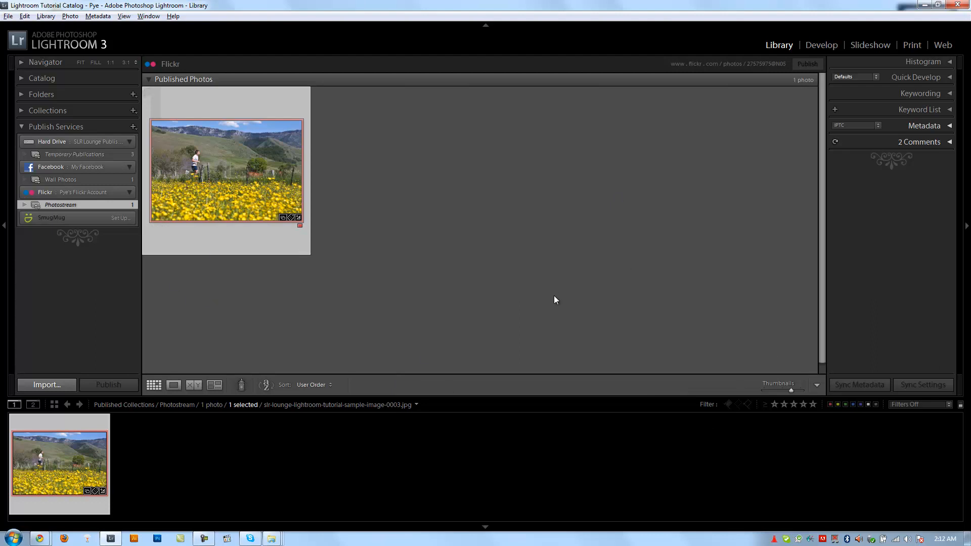